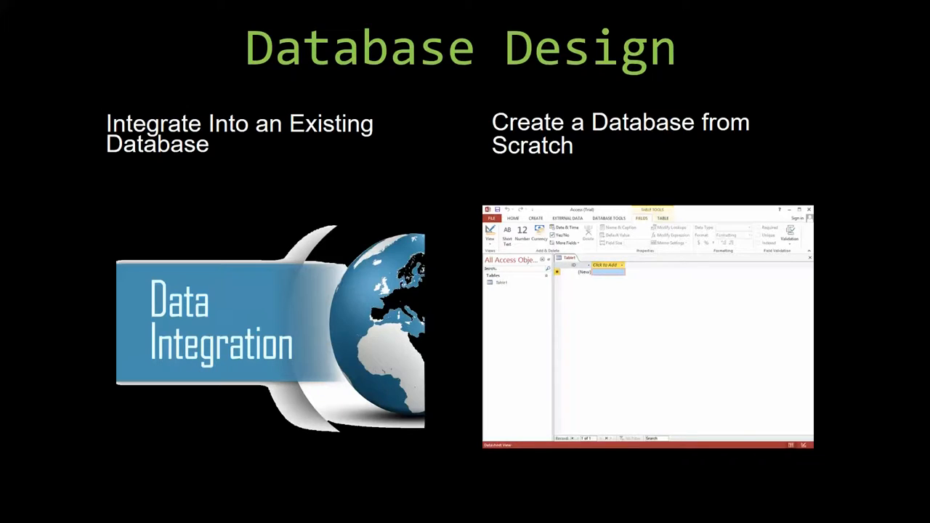
- Advance the slideshow to the next slide toward the Unzipping Demos slide
{"action": "key", "text": "Right"}
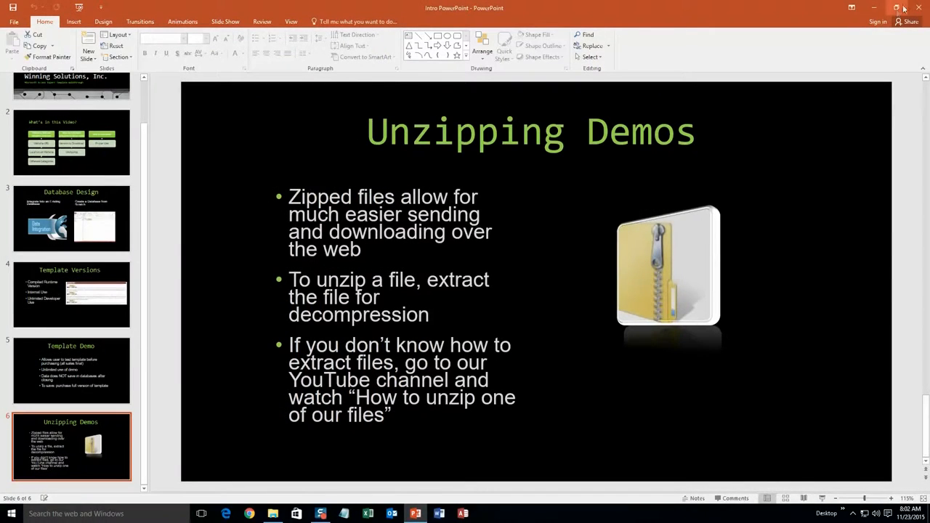
- Close PowerPoint and the downloads folder, then expand the Database Templates (For Sale) section
{"action": "left_click", "coordinate": [895, 7]}
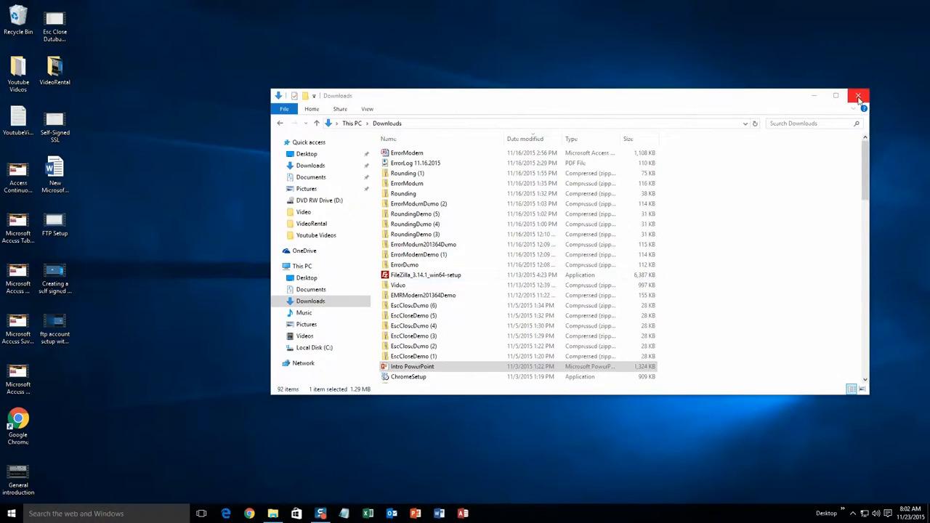
{"action": "left_click", "coordinate": [857, 96]}
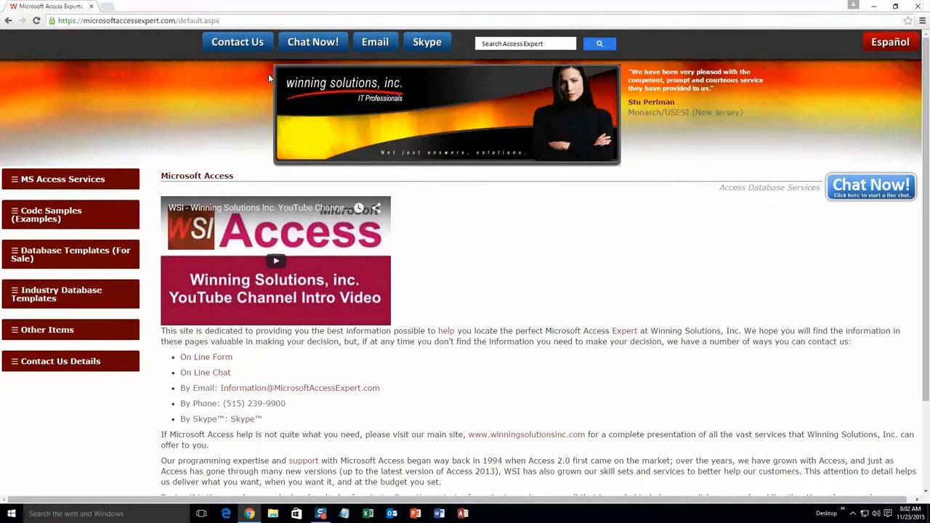
{"action": "mouse_move", "coordinate": [352, 108]}
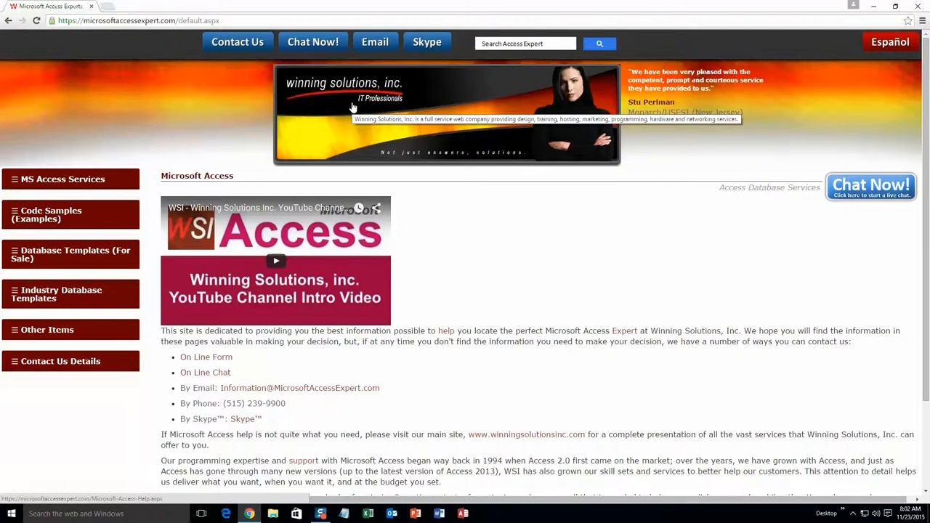
{"action": "mouse_move", "coordinate": [352, 110]}
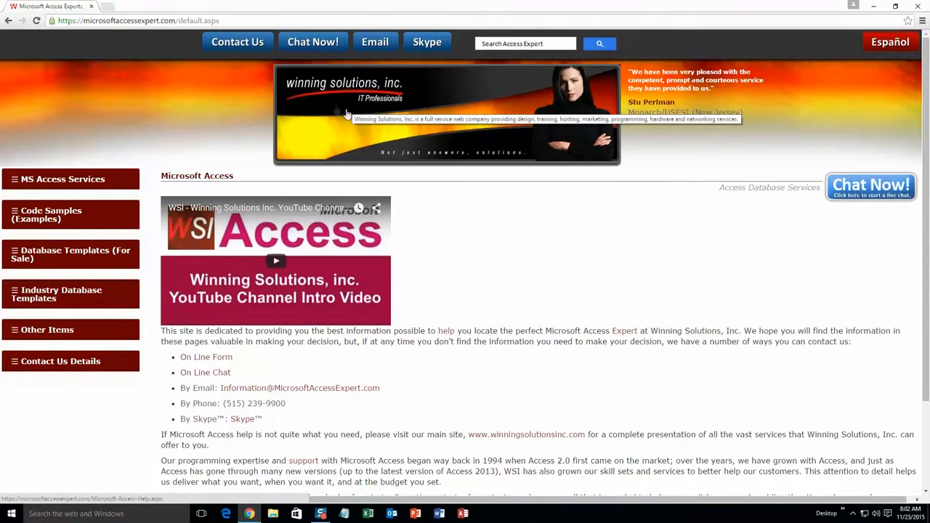
{"action": "mouse_move", "coordinate": [86, 133]}
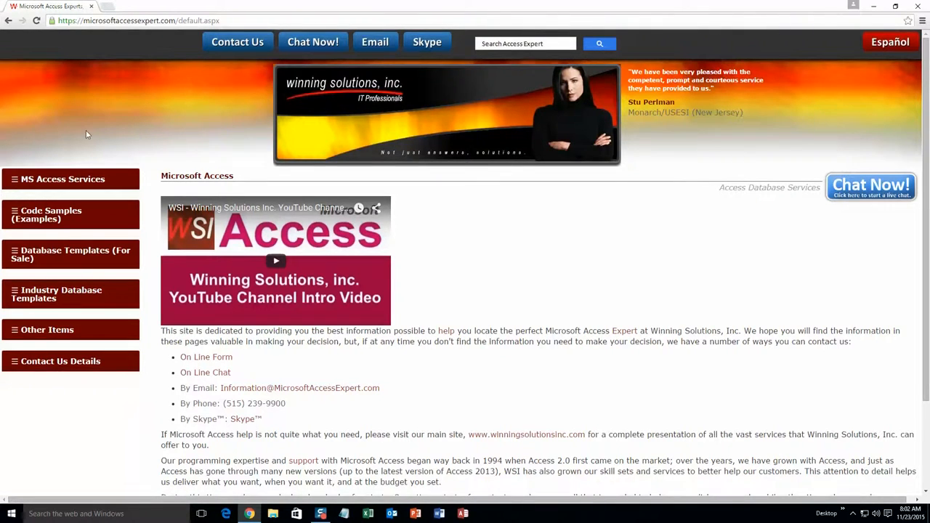
{"action": "left_click", "coordinate": [70, 253]}
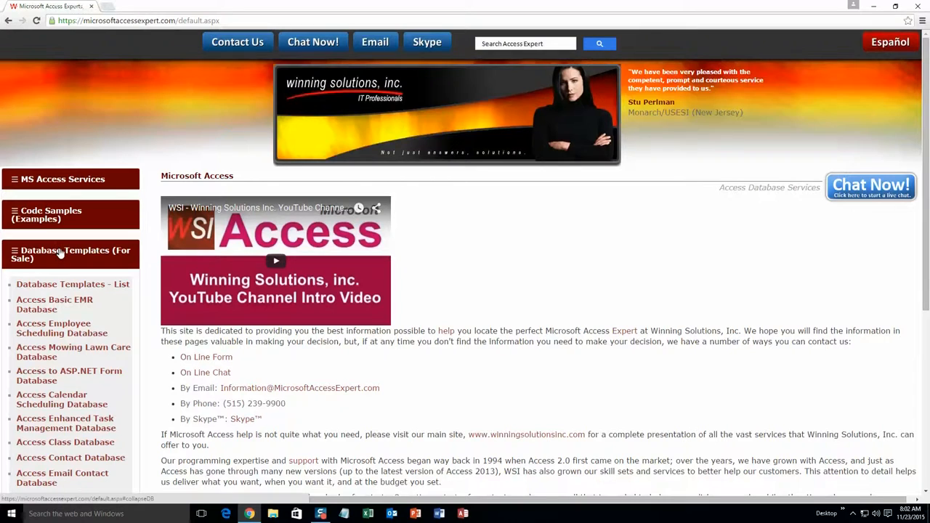
{"action": "mouse_move", "coordinate": [72, 283]}
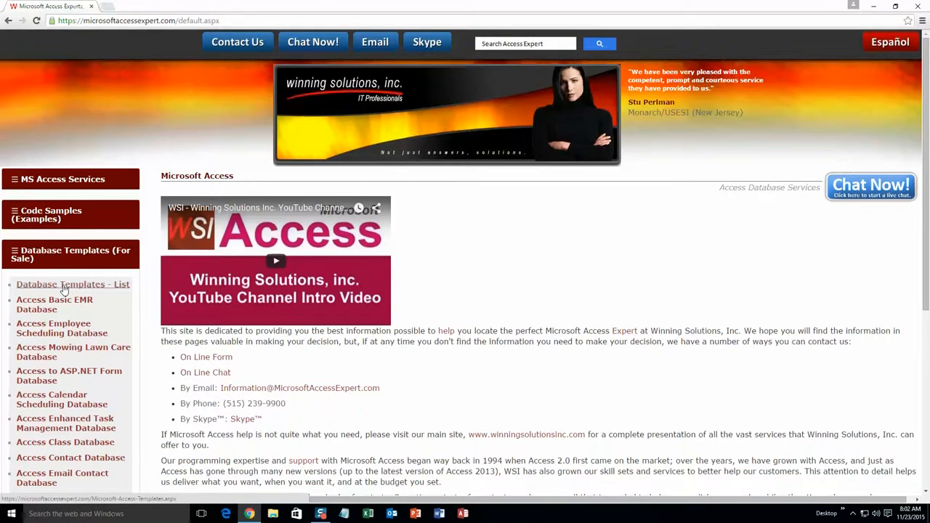
- Browse the full template catalogue down to Misc Templates and back up to Appointment and Scheduling
{"action": "left_click", "coordinate": [73, 284]}
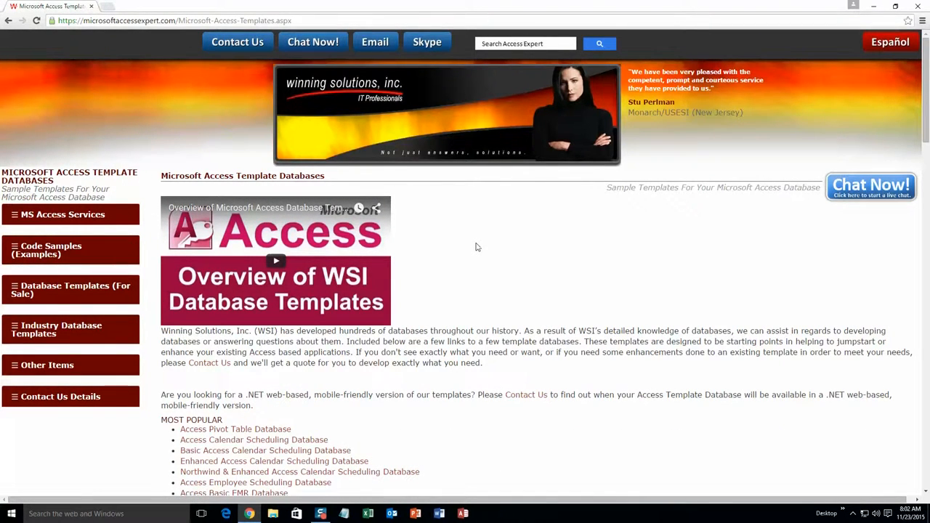
{"action": "mouse_move", "coordinate": [634, 250]}
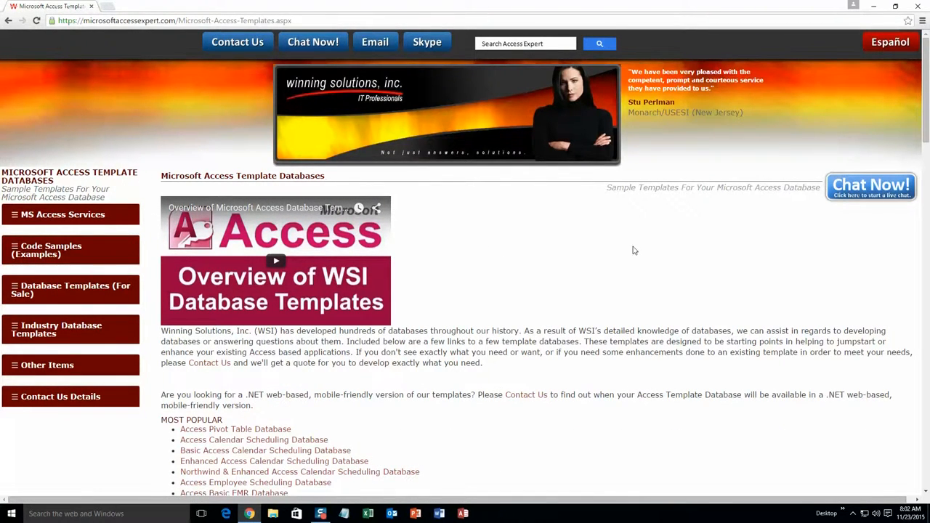
{"action": "mouse_move", "coordinate": [642, 256]}
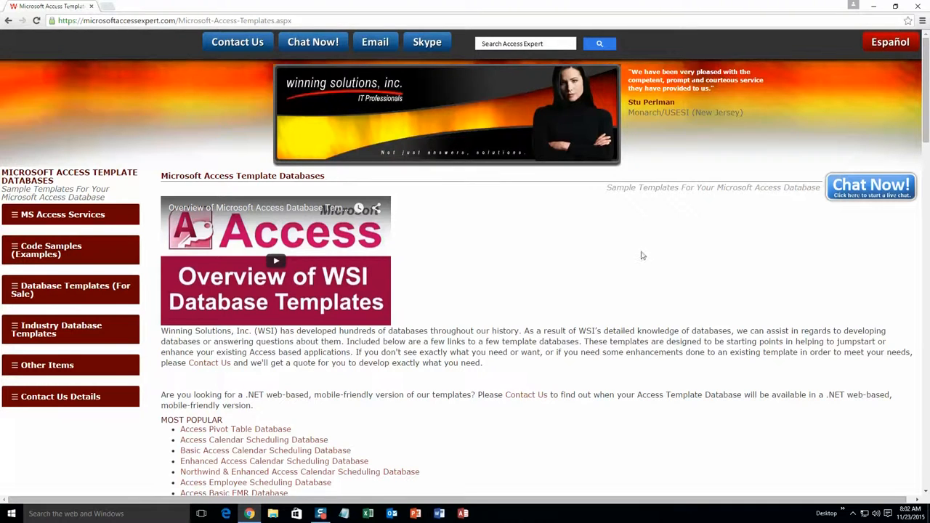
{"action": "scroll", "scroll_direction": "down", "scroll_amount": 3}
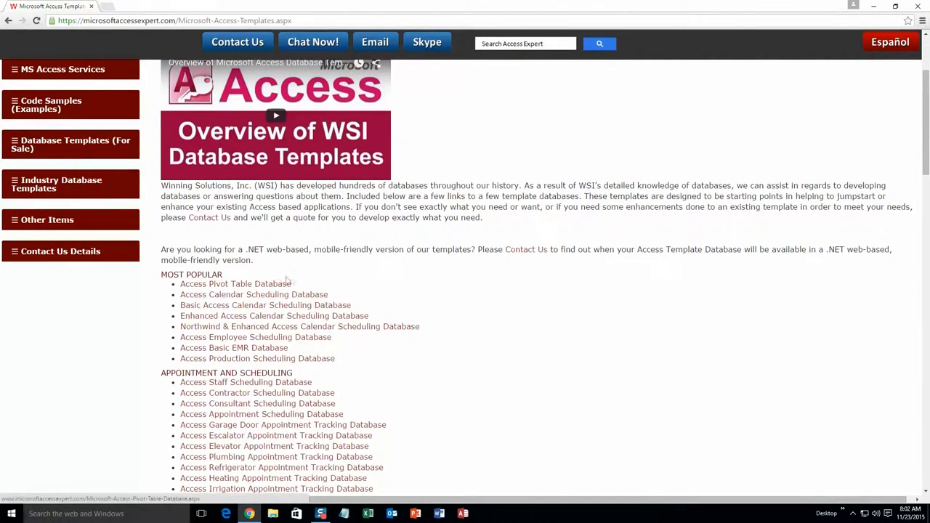
{"action": "scroll", "scroll_direction": "down", "scroll_amount": 3}
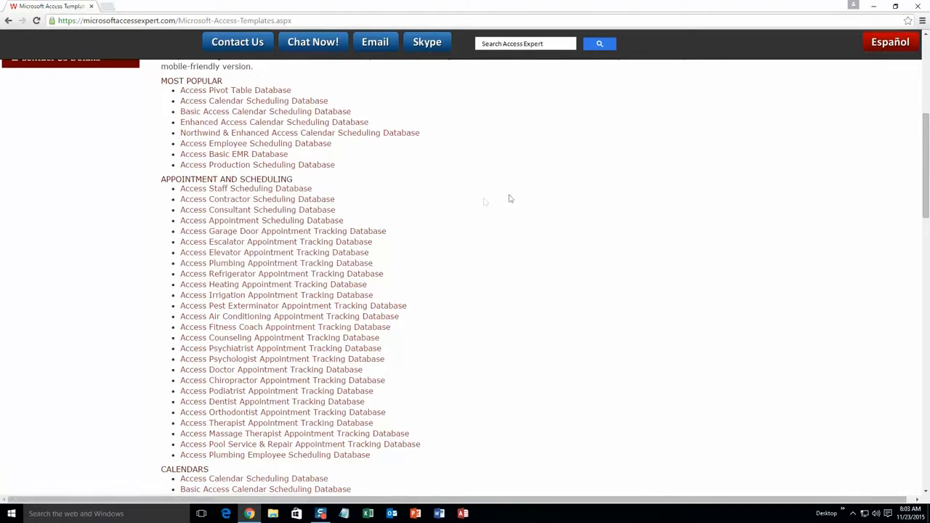
{"action": "scroll", "scroll_direction": "down", "scroll_amount": 3}
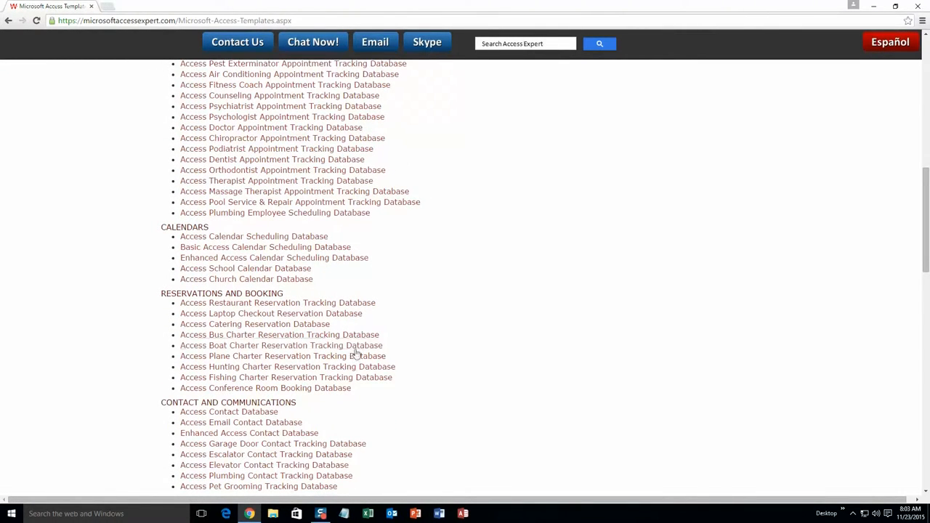
{"action": "scroll", "scroll_direction": "down", "scroll_amount": 3}
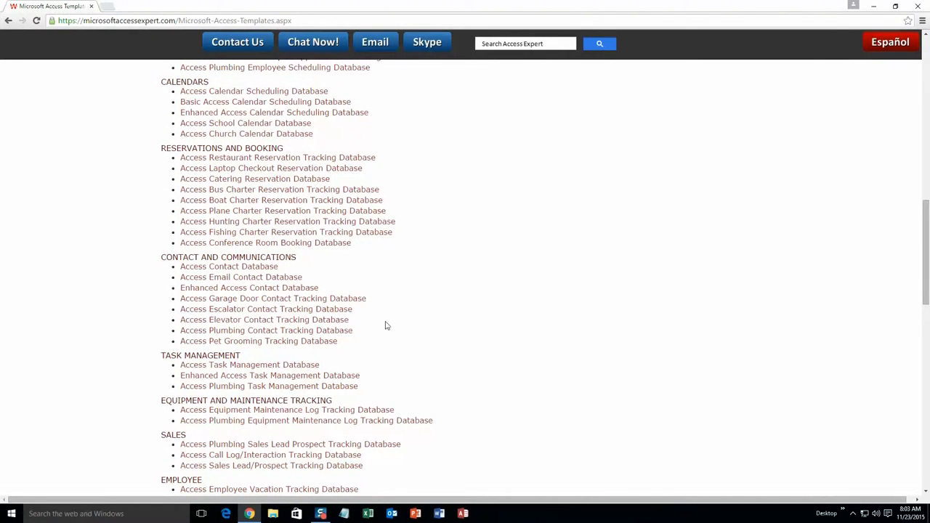
{"action": "scroll", "scroll_direction": "down", "scroll_amount": 3}
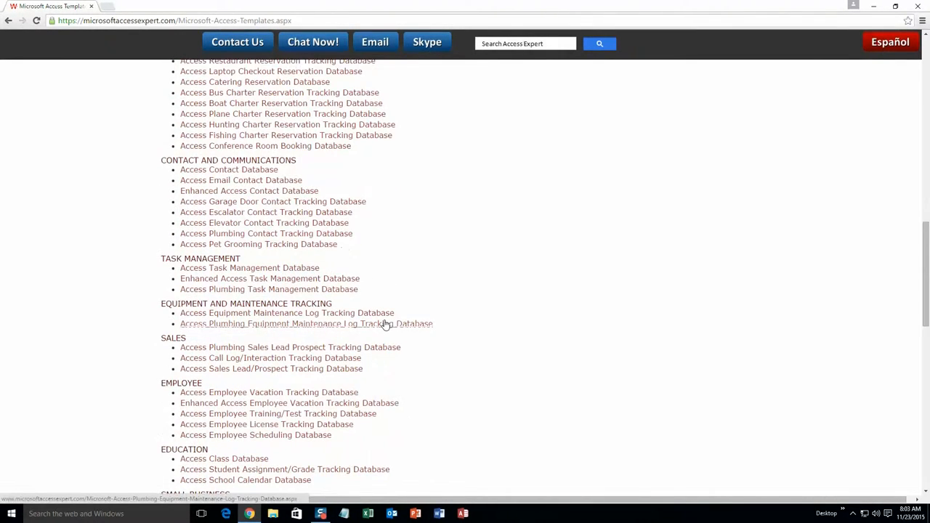
{"action": "scroll", "scroll_direction": "down", "scroll_amount": 3}
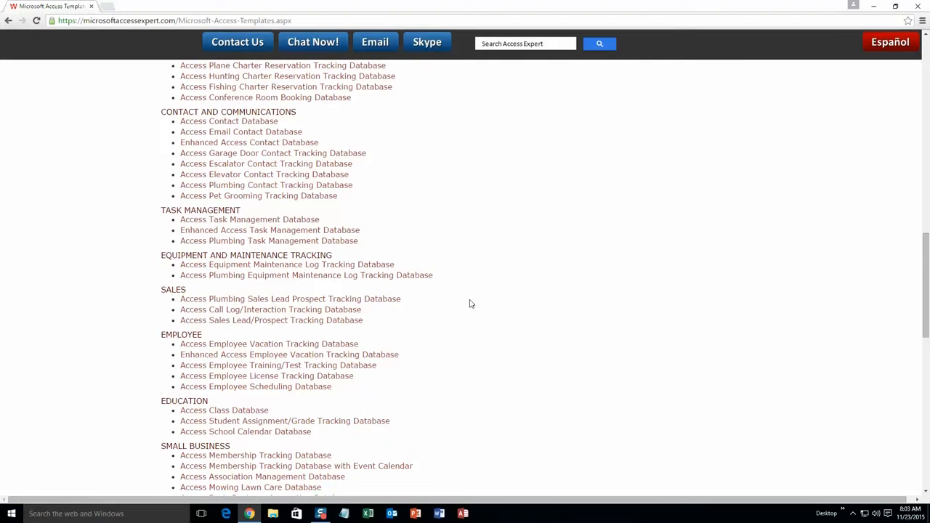
{"action": "scroll", "scroll_direction": "down", "scroll_amount": 3}
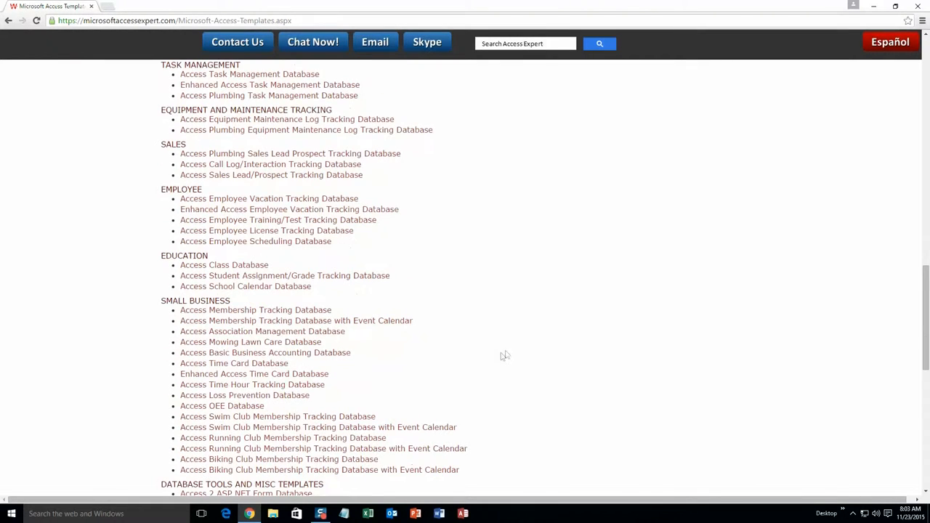
{"action": "scroll", "scroll_direction": "down", "scroll_amount": 3}
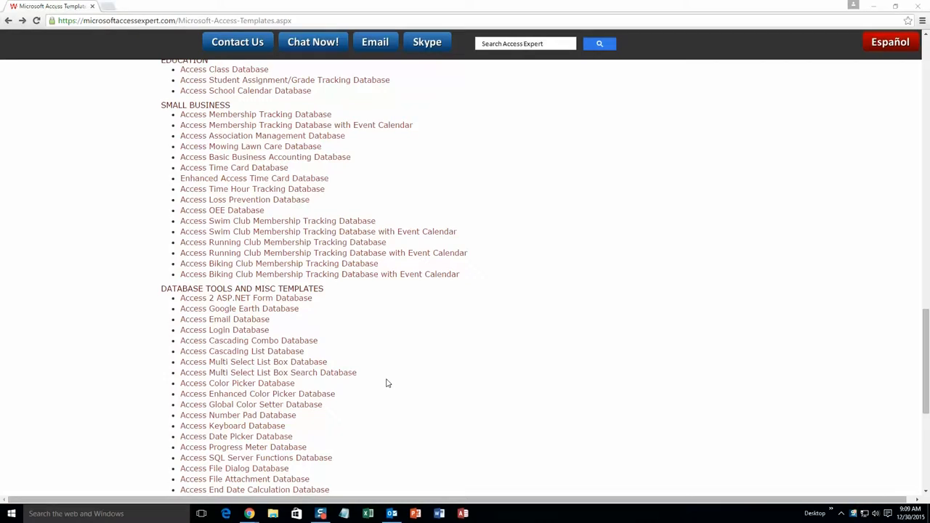
{"action": "scroll", "scroll_direction": "up", "scroll_amount": 3}
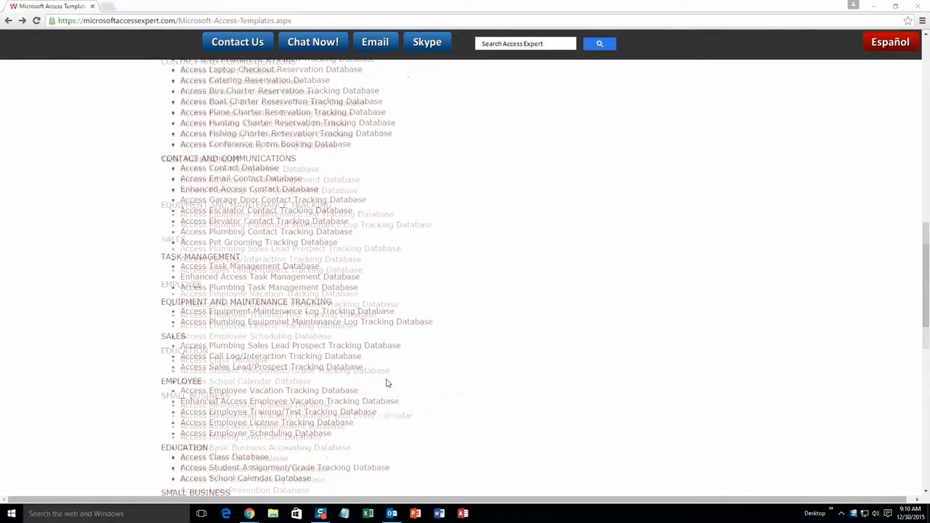
{"action": "scroll", "scroll_direction": "up", "scroll_amount": 3}
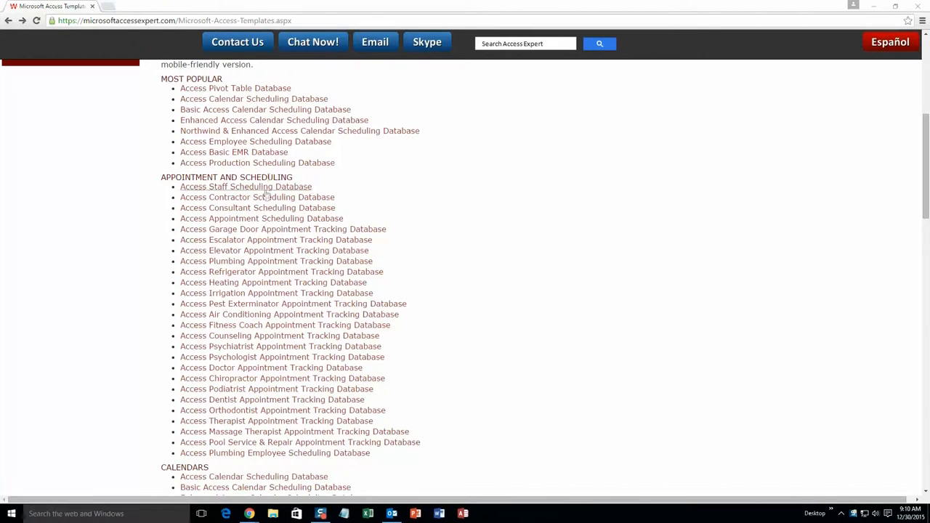
{"action": "mouse_move", "coordinate": [260, 272]}
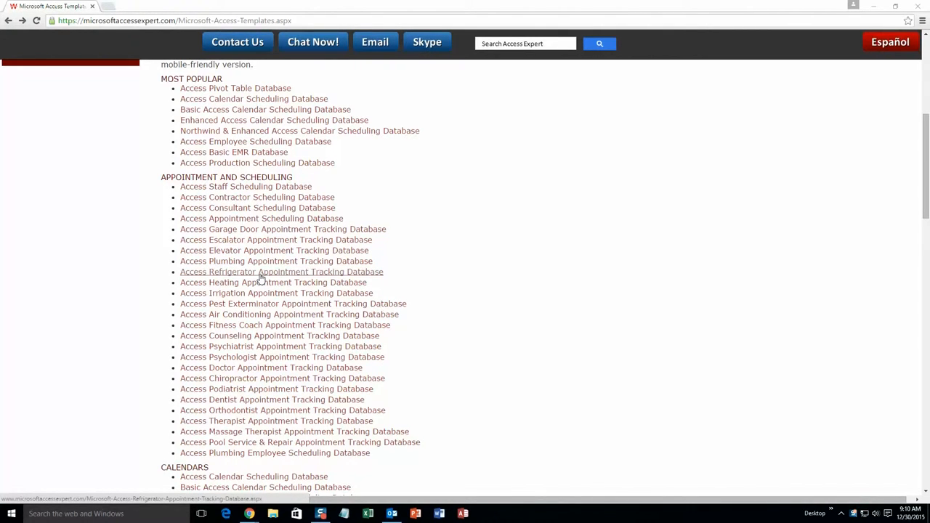
- Download the free Access 2007/2010/2013/2016 demo of the Refrigerator Appointment Tracking Database
{"action": "left_click", "coordinate": [282, 272]}
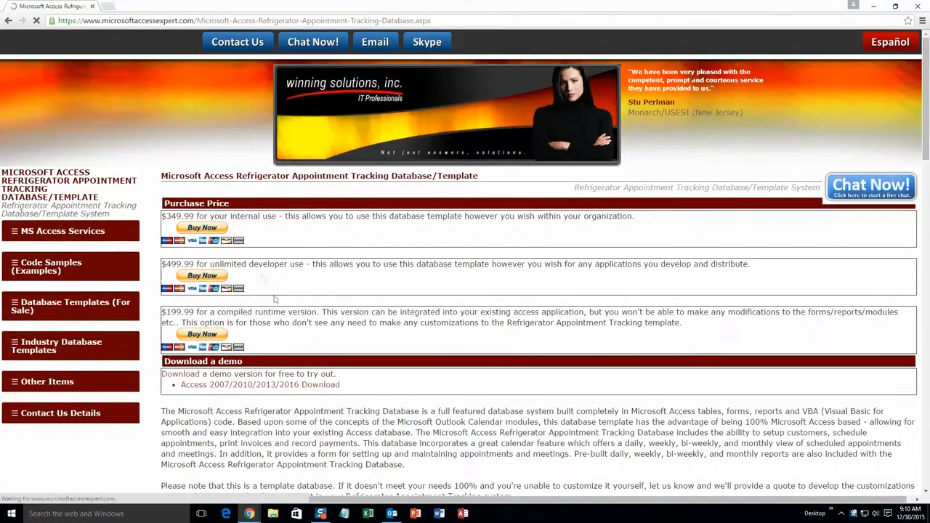
{"action": "scroll", "scroll_direction": "down", "scroll_amount": 3}
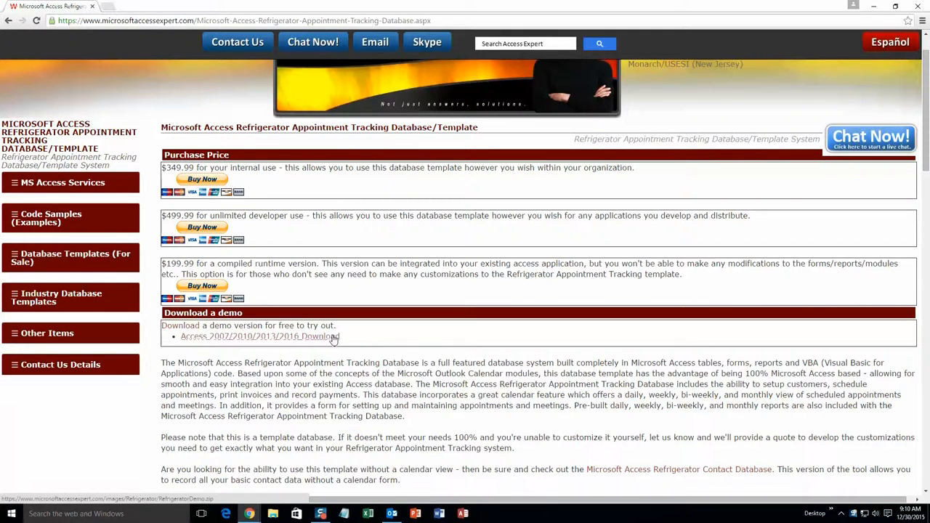
{"action": "left_click", "coordinate": [259, 336]}
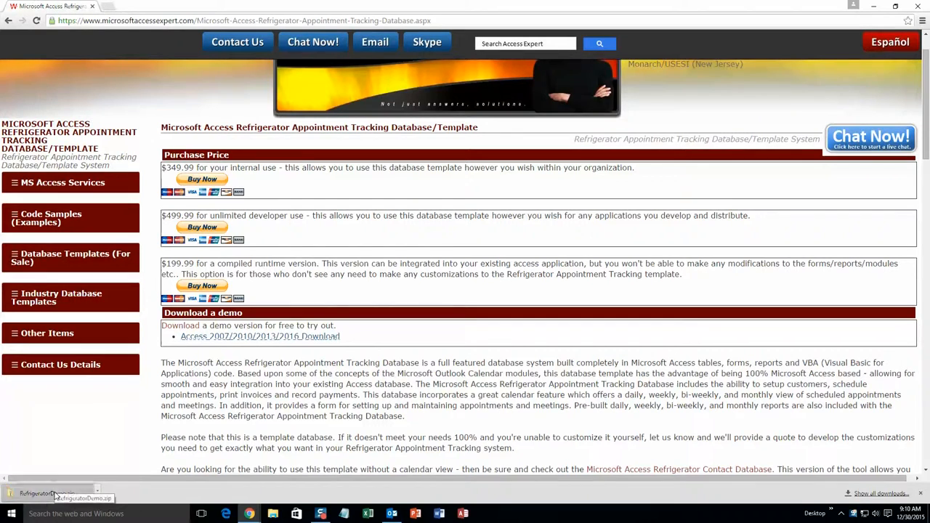
- Extract the downloaded demo zip and launch the RefrigeratorDemo database from the extracted folder
{"action": "left_click", "coordinate": [46, 494]}
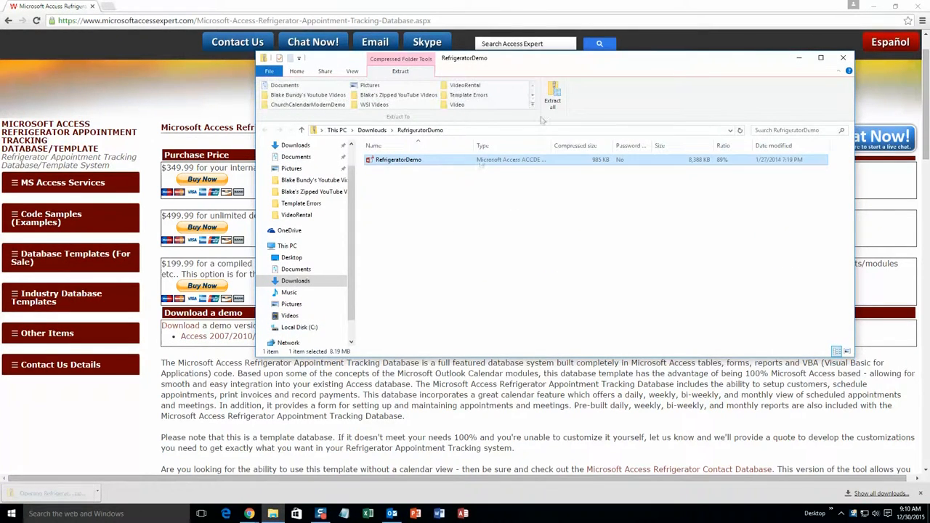
{"action": "left_click", "coordinate": [552, 99]}
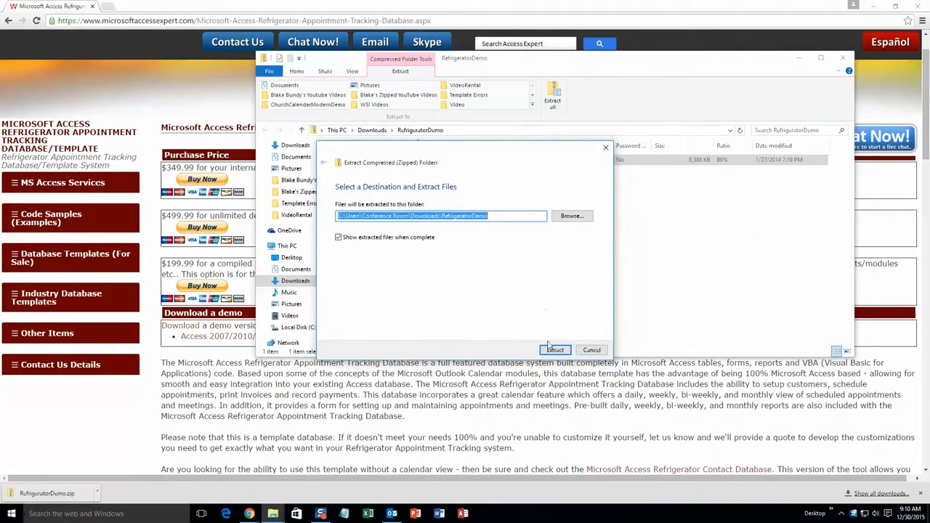
{"action": "left_click", "coordinate": [555, 349]}
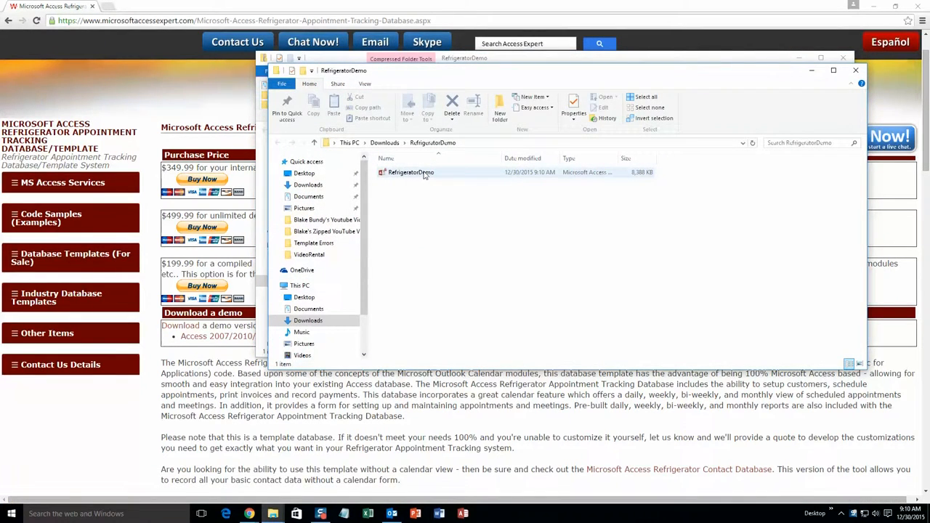
{"action": "double_click", "coordinate": [409, 171]}
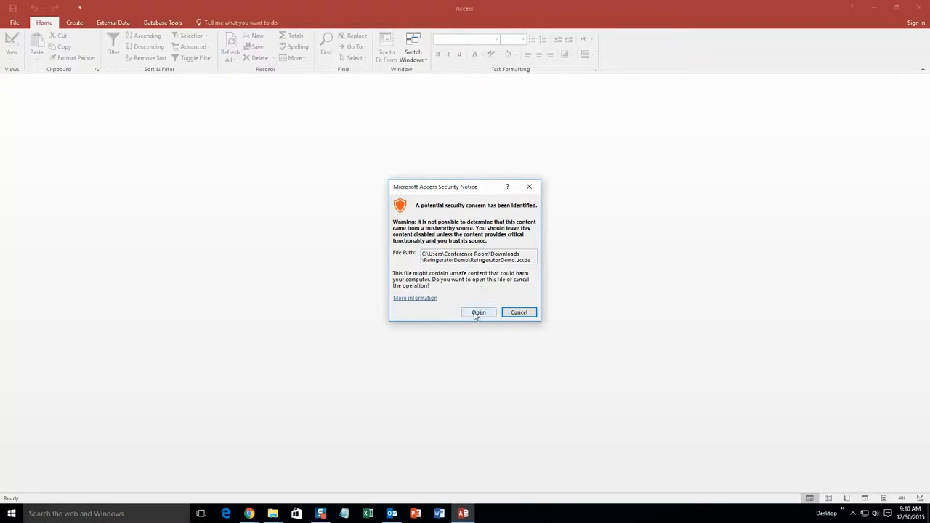
- Allow the database past the security notice and dismiss the demo feedback window to reach the Main Menu
{"action": "left_click", "coordinate": [478, 312]}
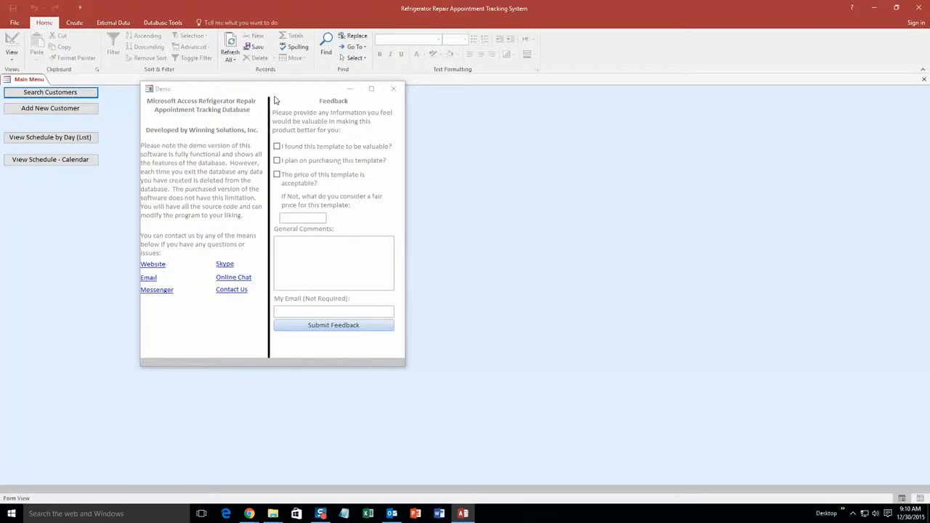
{"action": "mouse_move", "coordinate": [394, 88]}
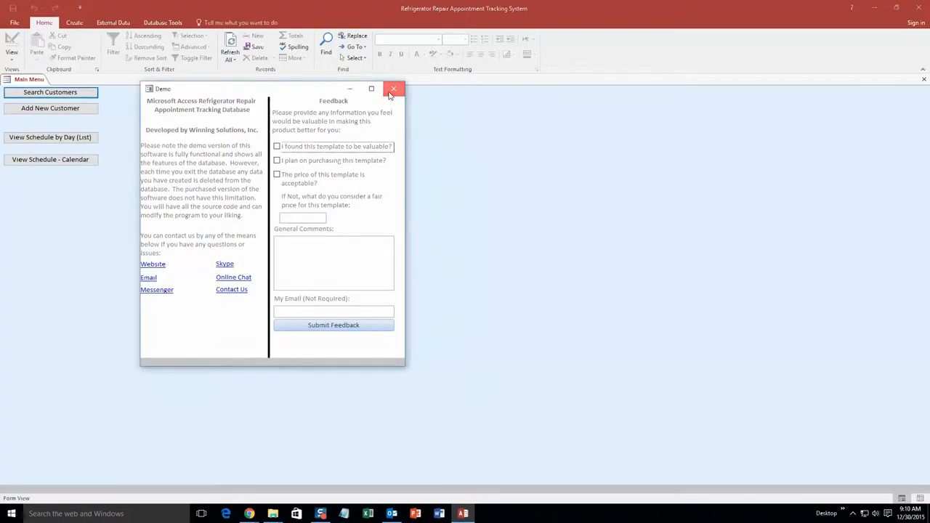
{"action": "left_click", "coordinate": [394, 89]}
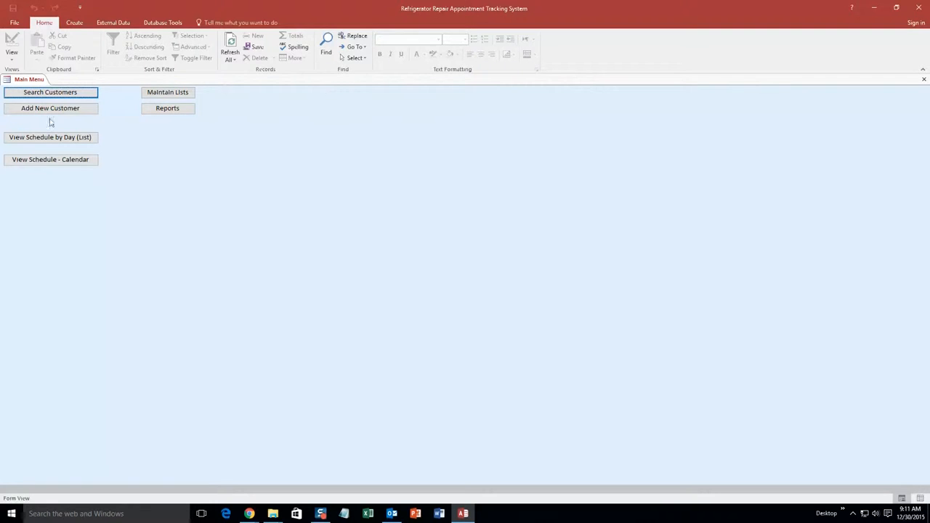
{"action": "left_click", "coordinate": [50, 107]}
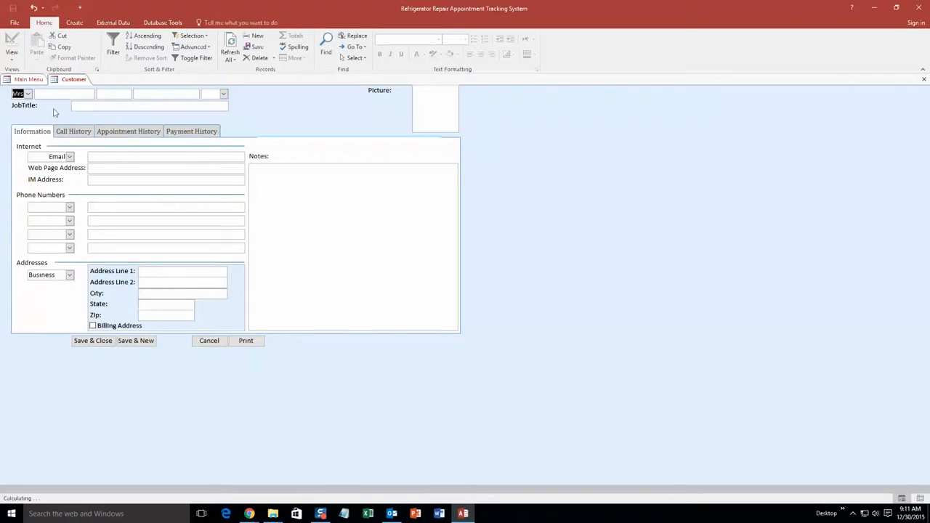
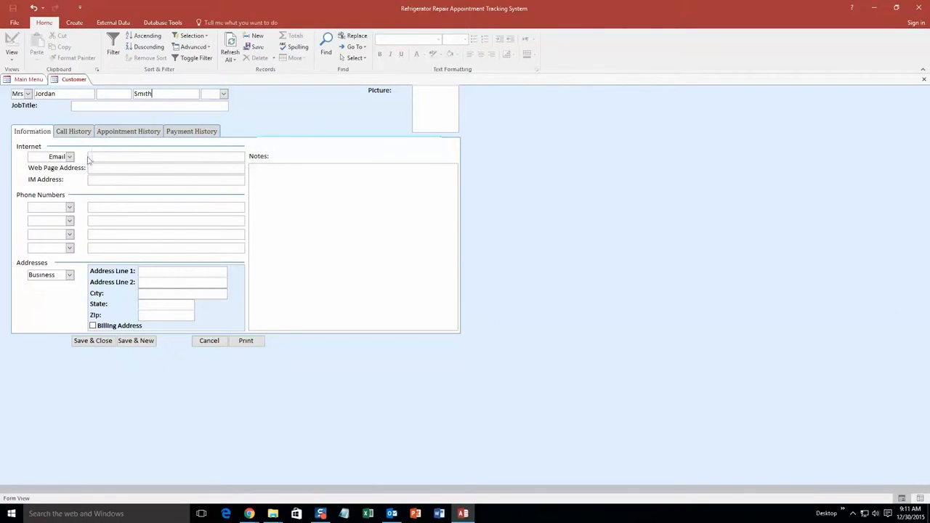
{"action": "type", "text": "test@test.com"}
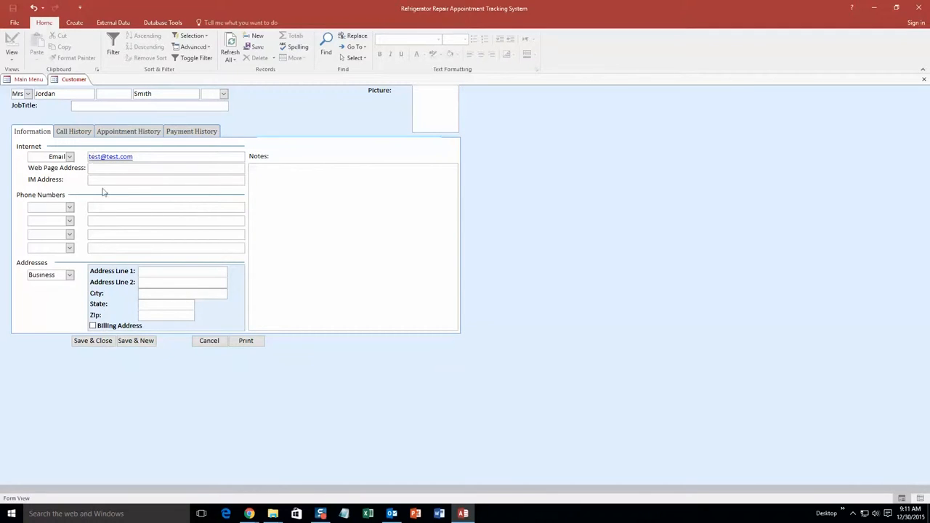
{"action": "left_click", "coordinate": [49, 206]}
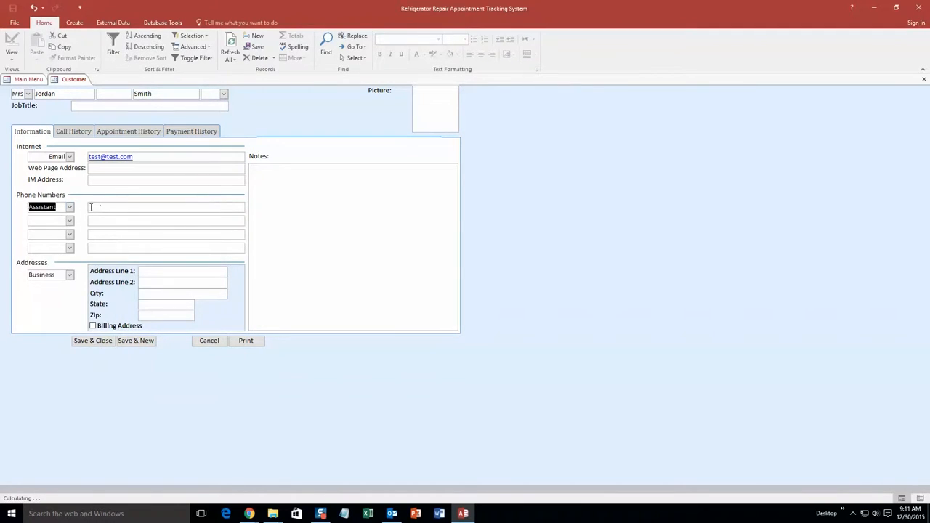
{"action": "type", "text": "(111) 111-11"}
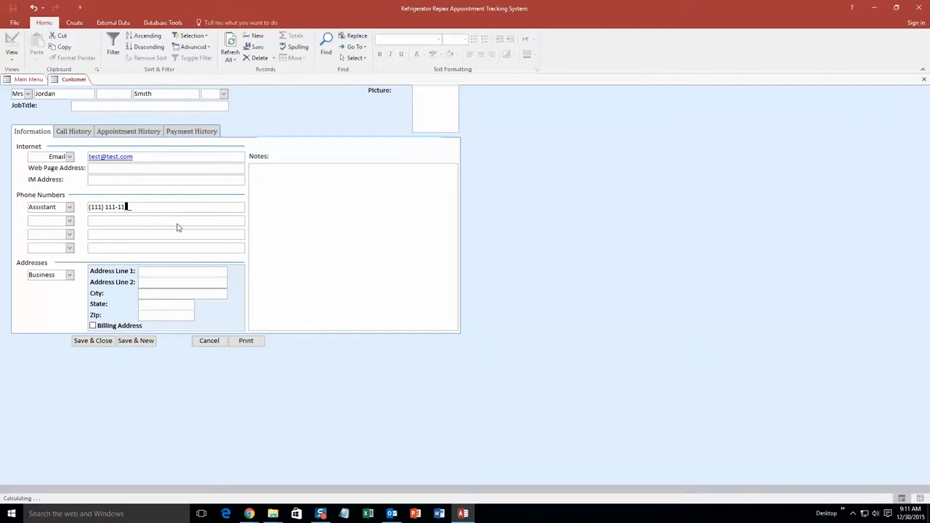
{"action": "type", "text": "11"}
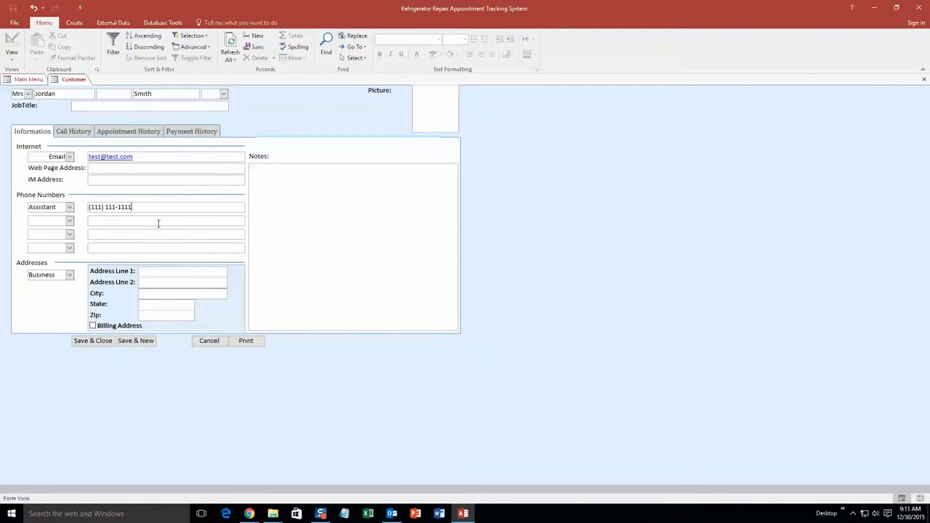
{"action": "mouse_move", "coordinate": [295, 254]}
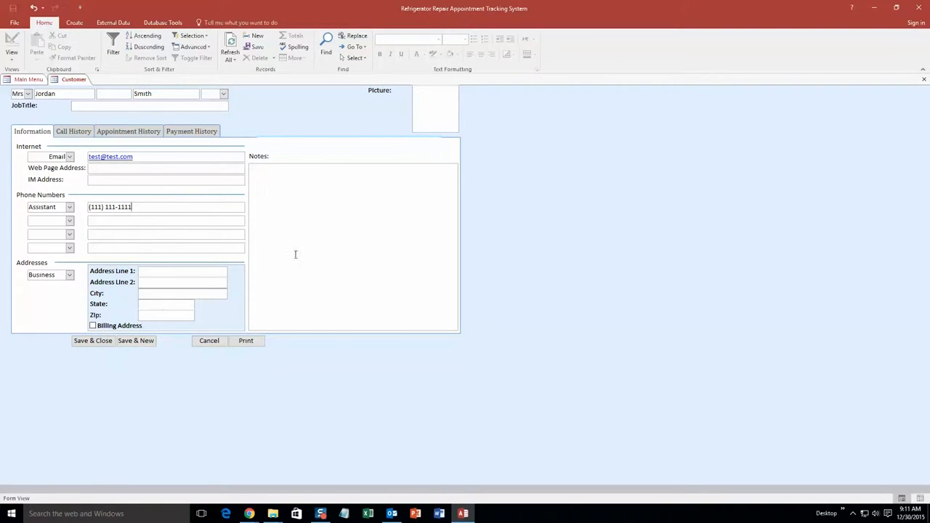
{"action": "left_click", "coordinate": [72, 131]}
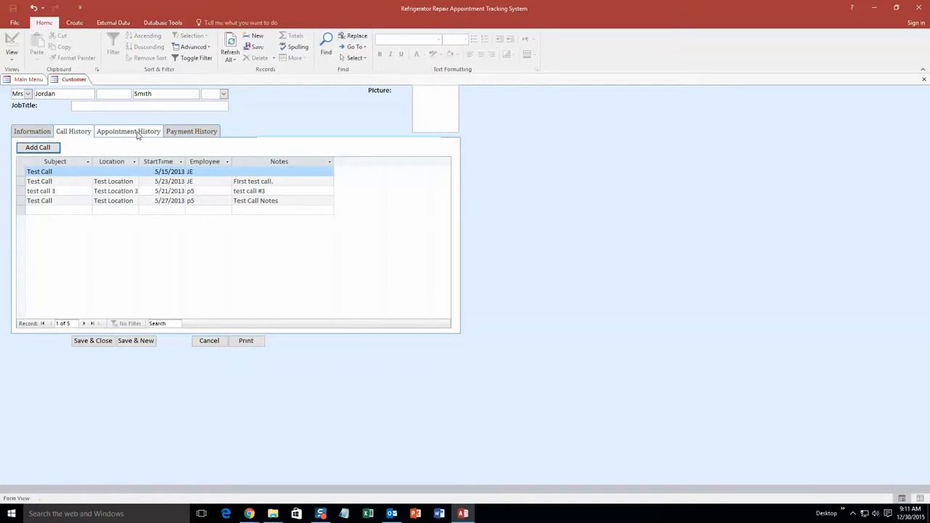
{"action": "left_click", "coordinate": [192, 131]}
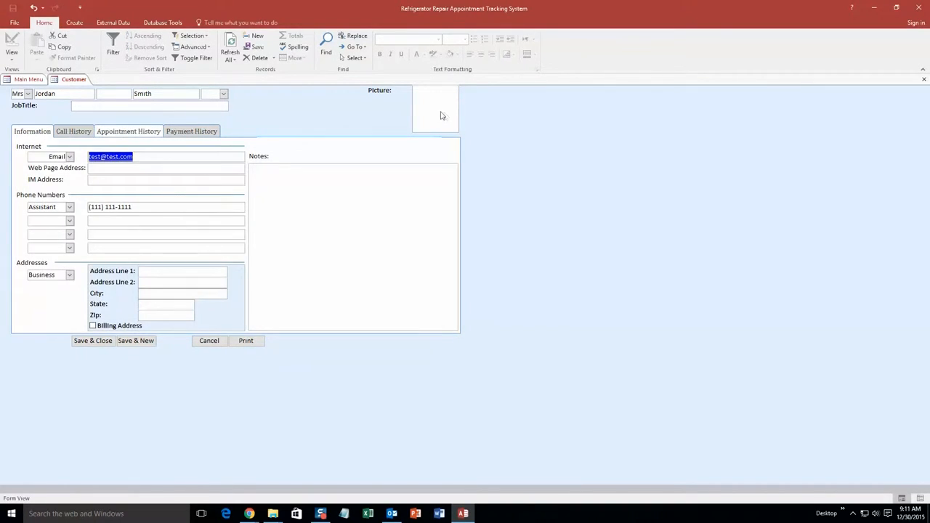
{"action": "mouse_move", "coordinate": [436, 114]}
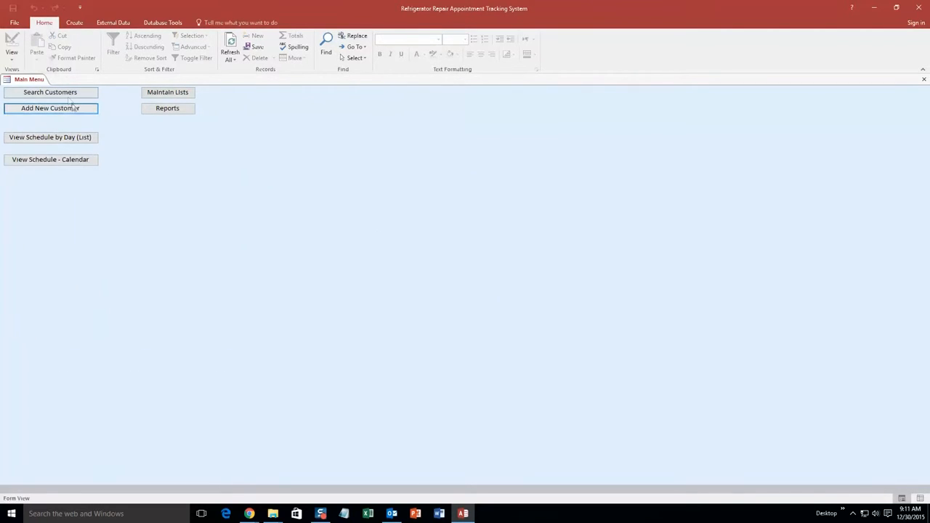
{"action": "left_click", "coordinate": [49, 91]}
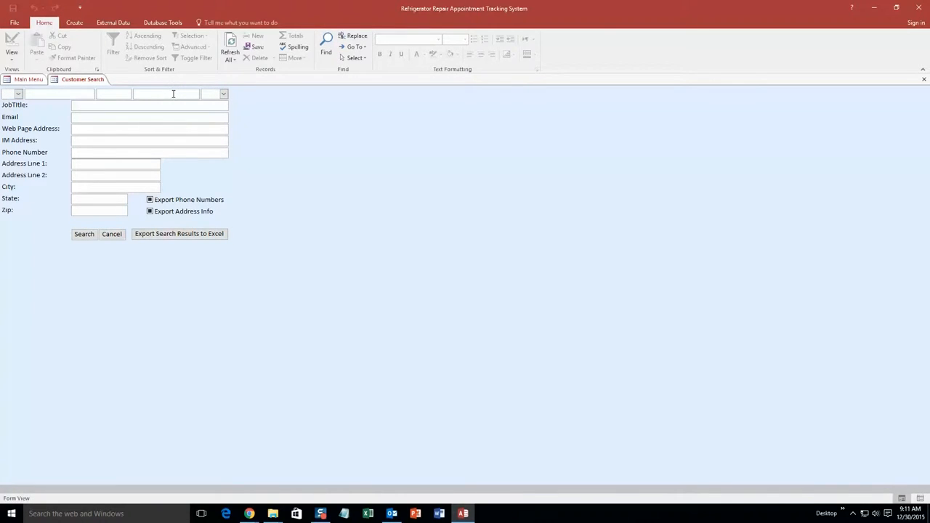
{"action": "type", "text": "Smith"}
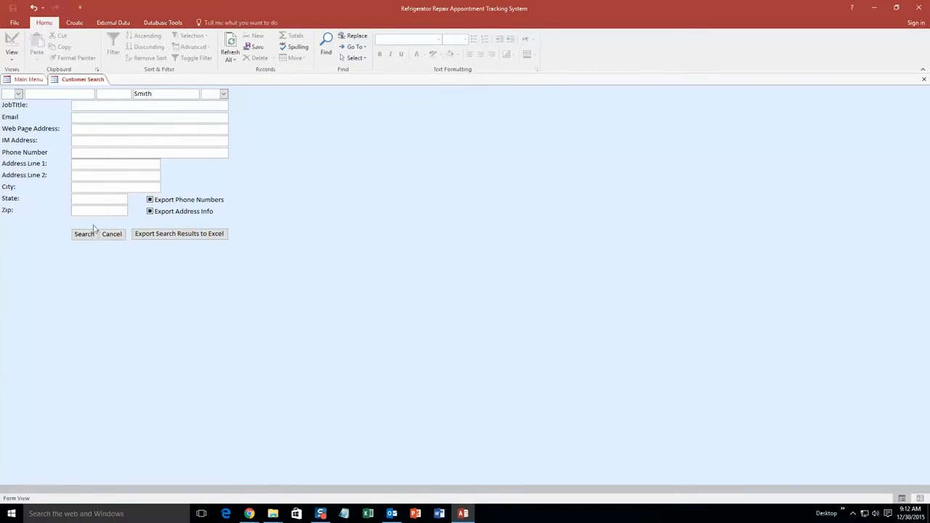
{"action": "left_click", "coordinate": [85, 233]}
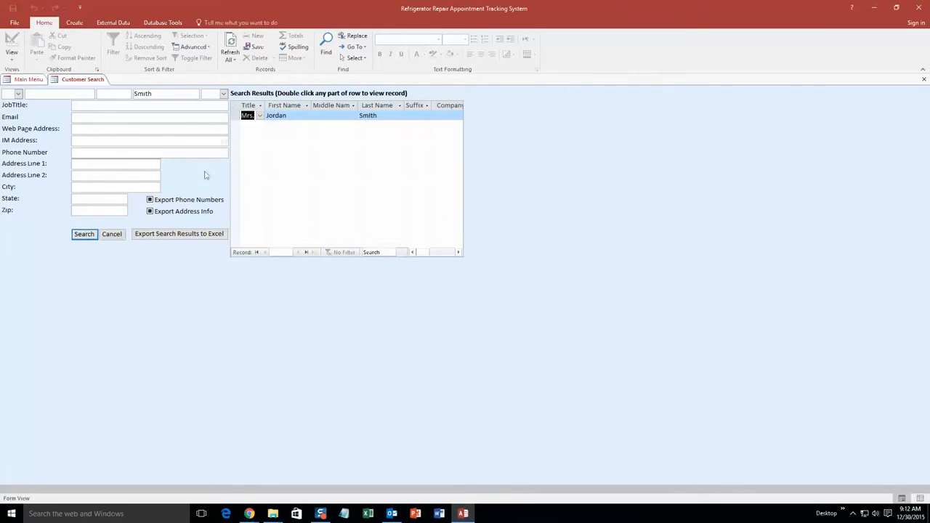
{"action": "mouse_move", "coordinate": [326, 110]}
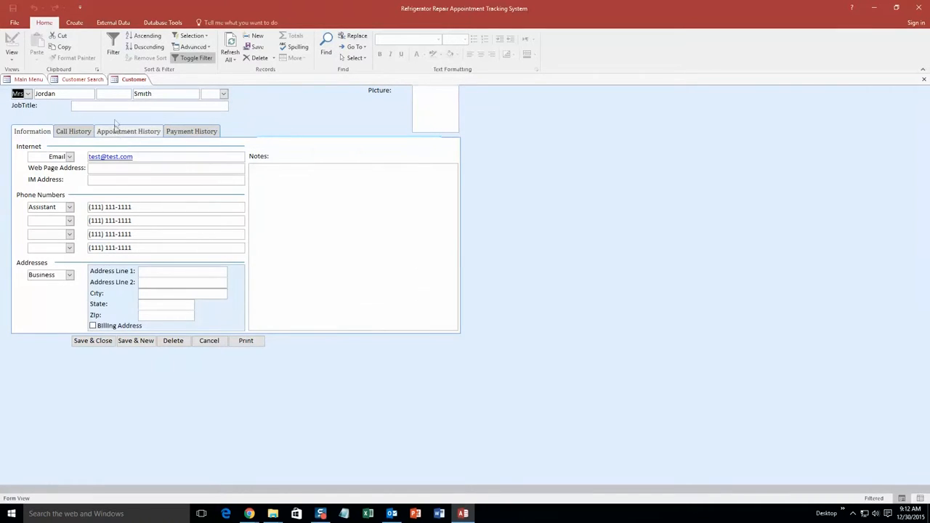
{"action": "left_click", "coordinate": [72, 131]}
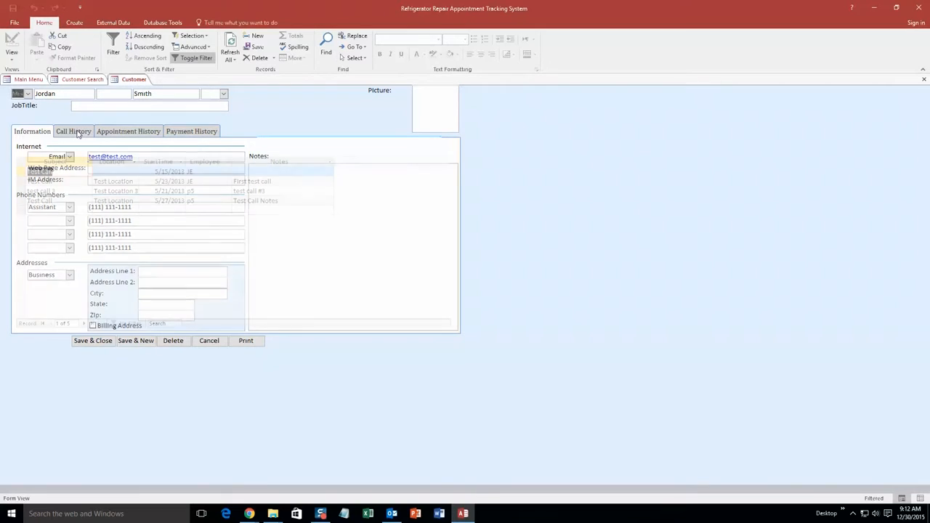
{"action": "left_click", "coordinate": [192, 131]}
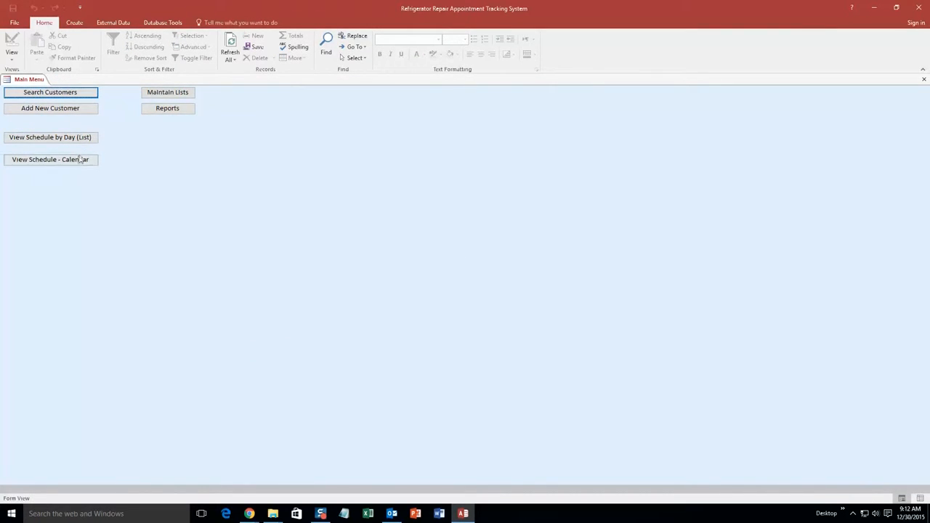
- Open the schedule calendar, view the whole December 2015 month, then return to the day view
{"action": "left_click", "coordinate": [50, 158]}
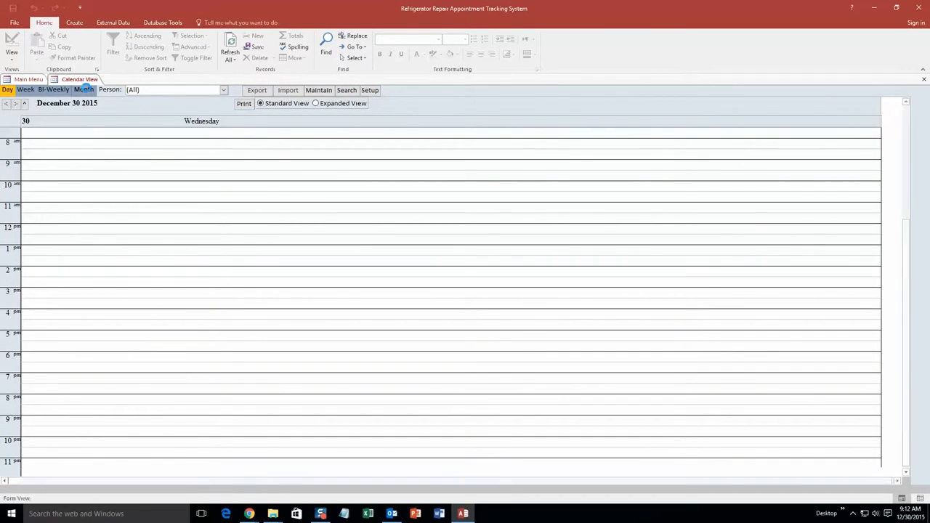
{"action": "left_click", "coordinate": [84, 90]}
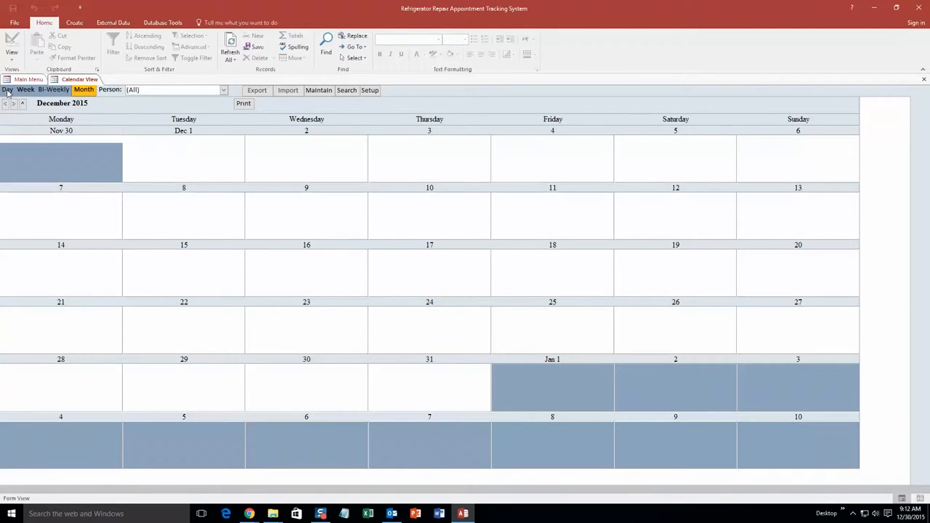
{"action": "left_click", "coordinate": [8, 90]}
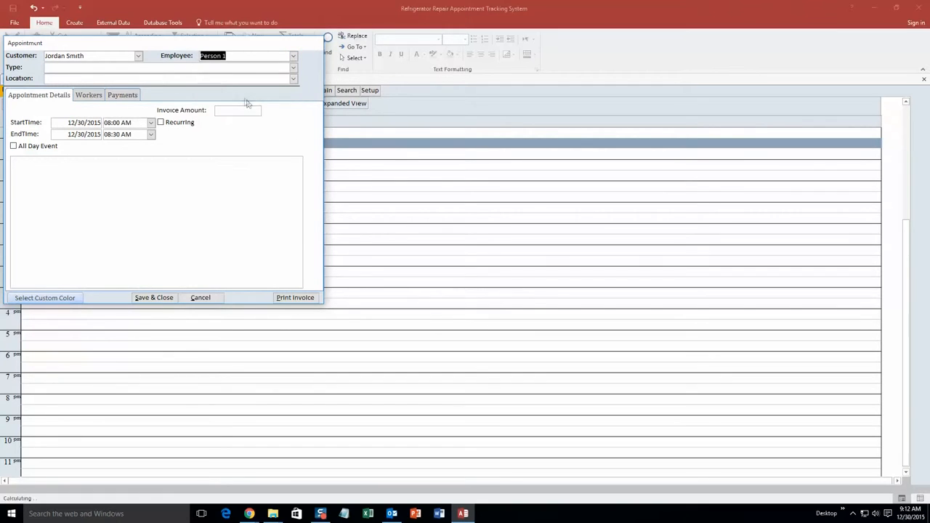
- Make the appointment type On-Site with an end time of 09:00 AM
{"action": "left_click", "coordinate": [293, 67]}
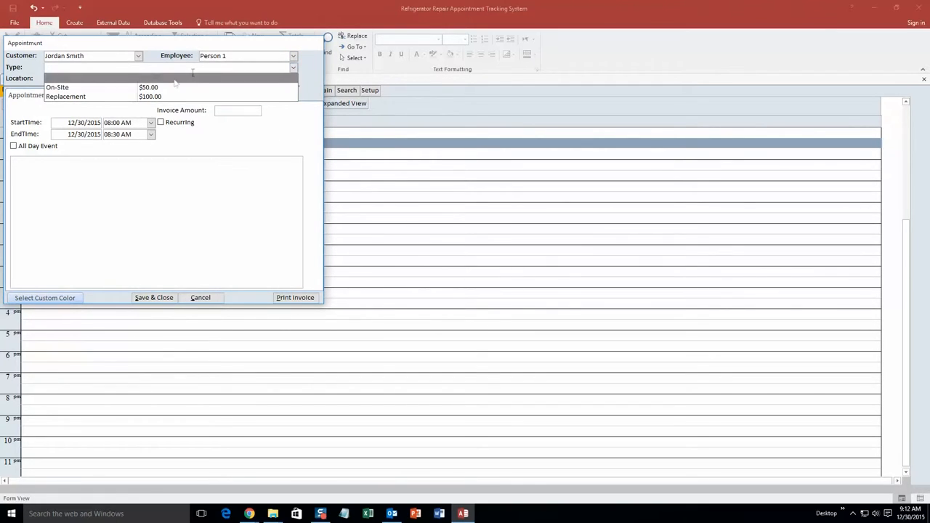
{"action": "left_click", "coordinate": [57, 88]}
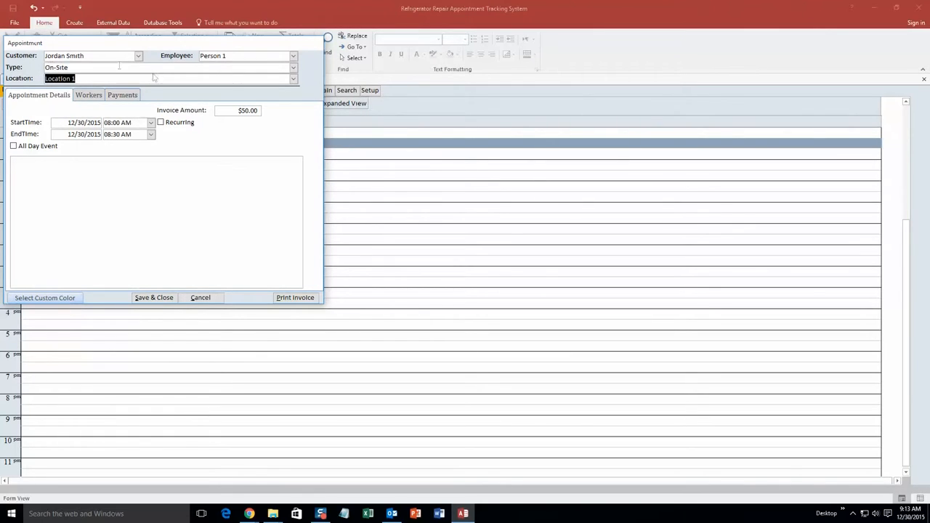
{"action": "left_click", "coordinate": [151, 133]}
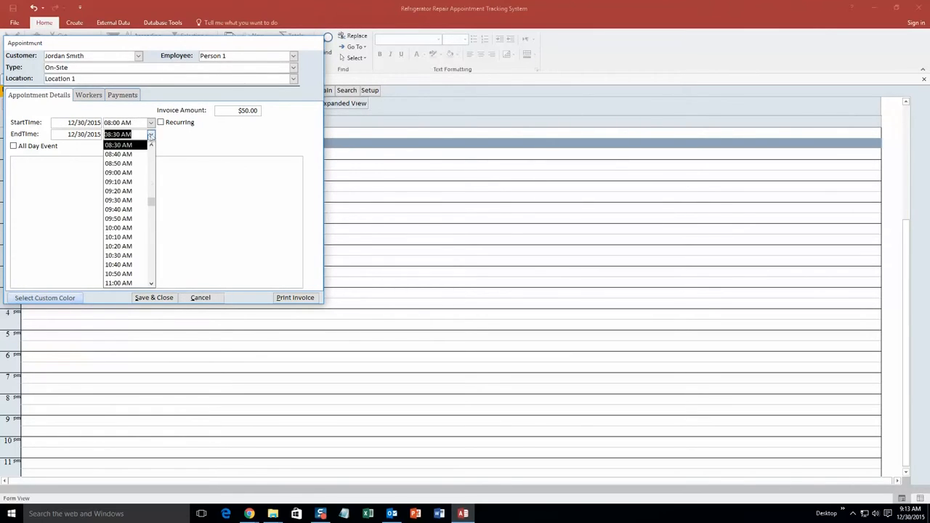
{"action": "left_click", "coordinate": [119, 171]}
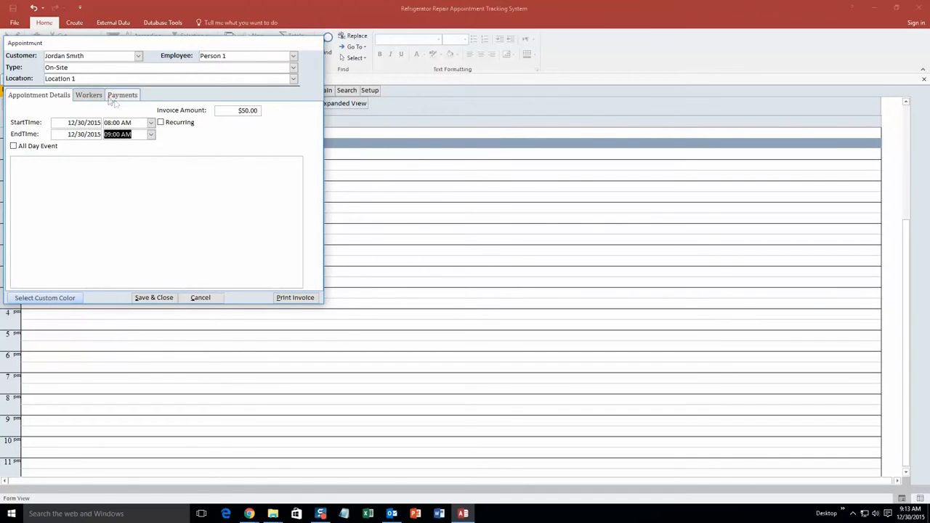
- Assign worker Person 1, review payments, give the appointment a pink custom colour, and save it
{"action": "left_click", "coordinate": [89, 95]}
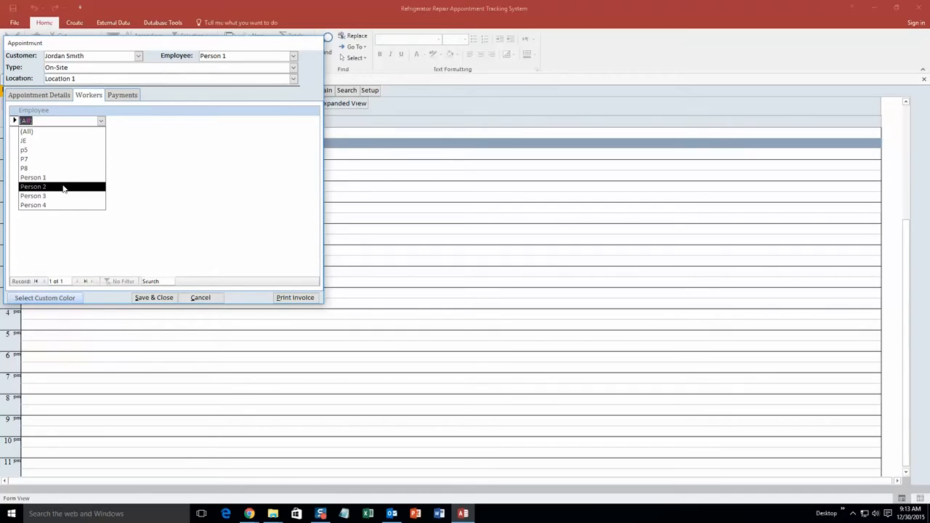
{"action": "left_click", "coordinate": [32, 186]}
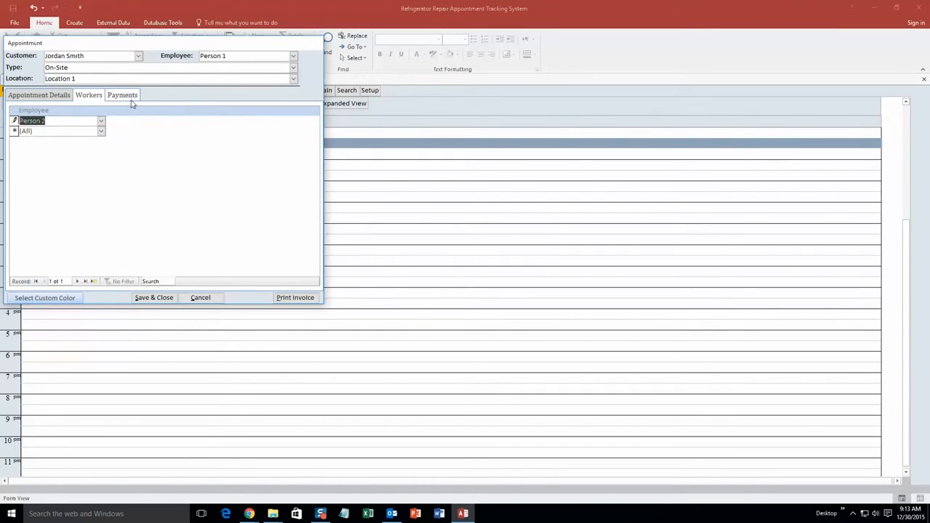
{"action": "left_click", "coordinate": [122, 94]}
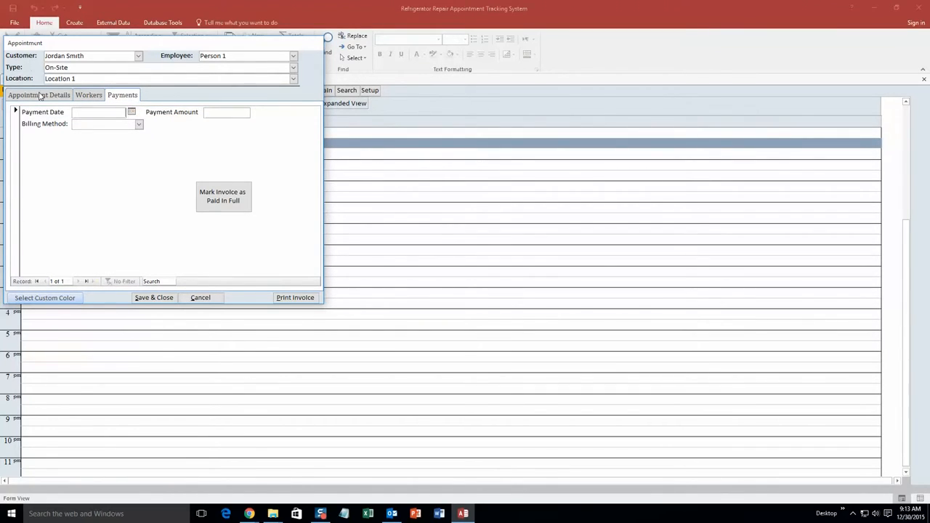
{"action": "left_click", "coordinate": [38, 94]}
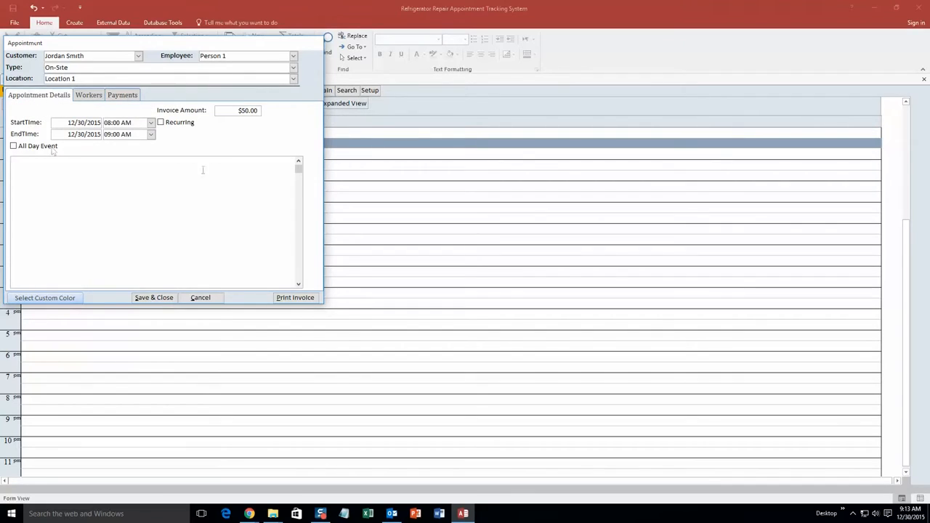
{"action": "left_click", "coordinate": [294, 55]}
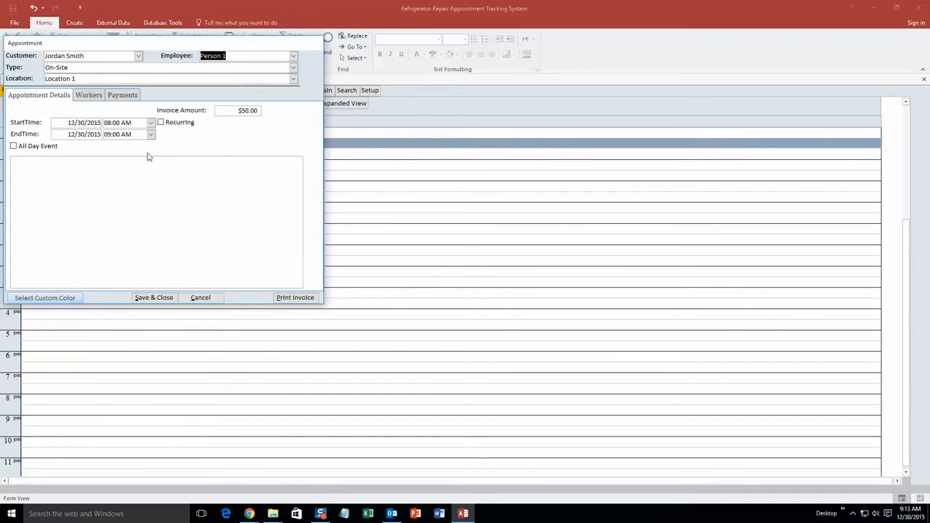
{"action": "mouse_move", "coordinate": [70, 314]}
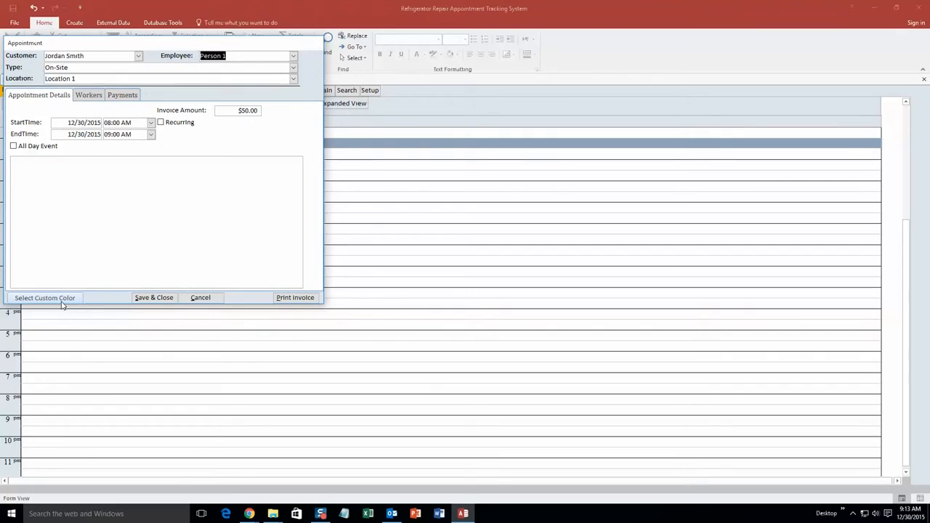
{"action": "left_click", "coordinate": [43, 298]}
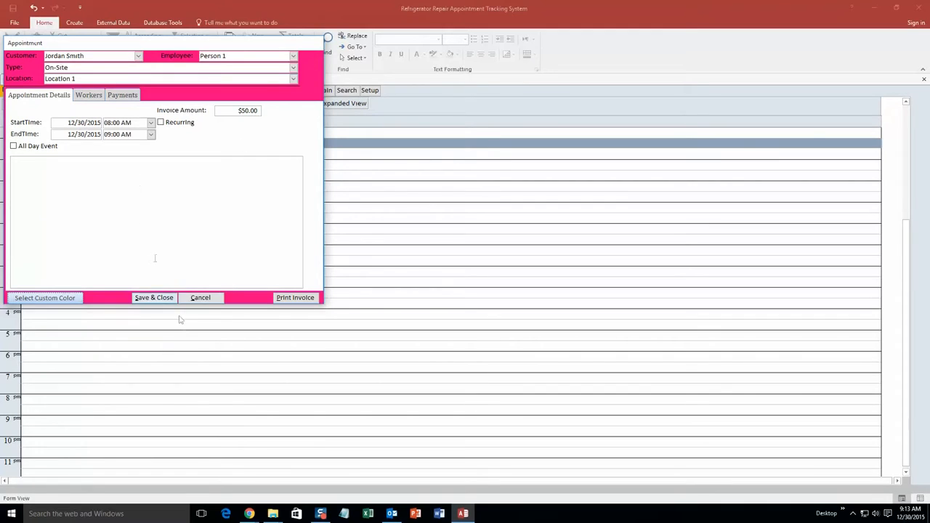
{"action": "left_click", "coordinate": [154, 297]}
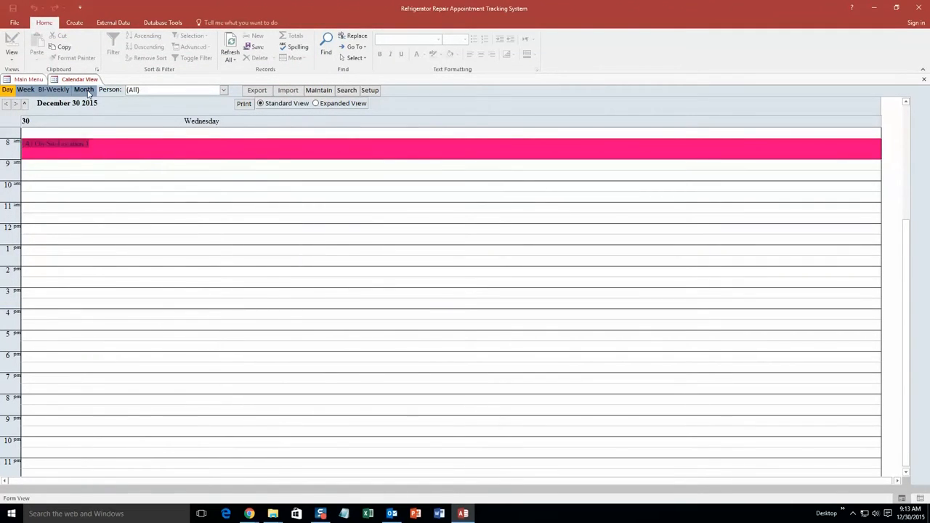
- Confirm the On-Site entry on December 30 in month view, return to day view, then start an appointment search
{"action": "left_click", "coordinate": [85, 90]}
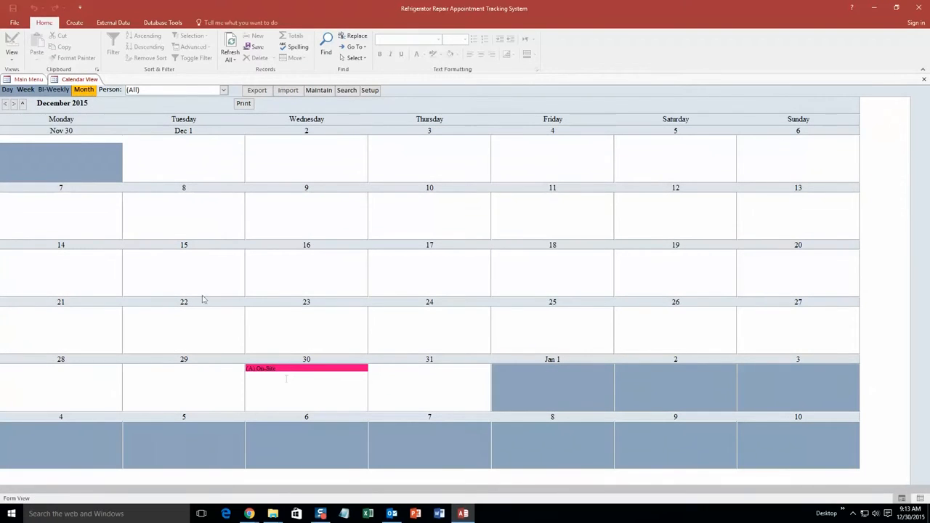
{"action": "left_click", "coordinate": [8, 90]}
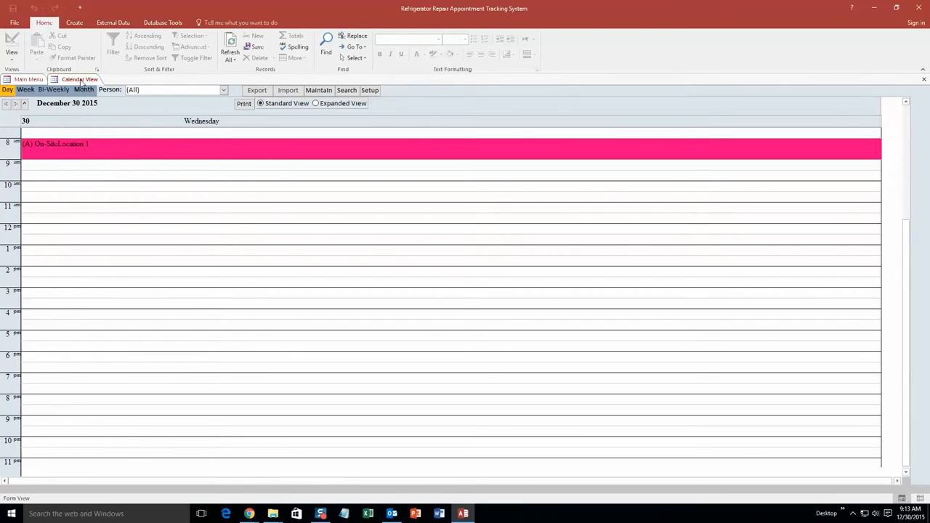
{"action": "left_click", "coordinate": [29, 79]}
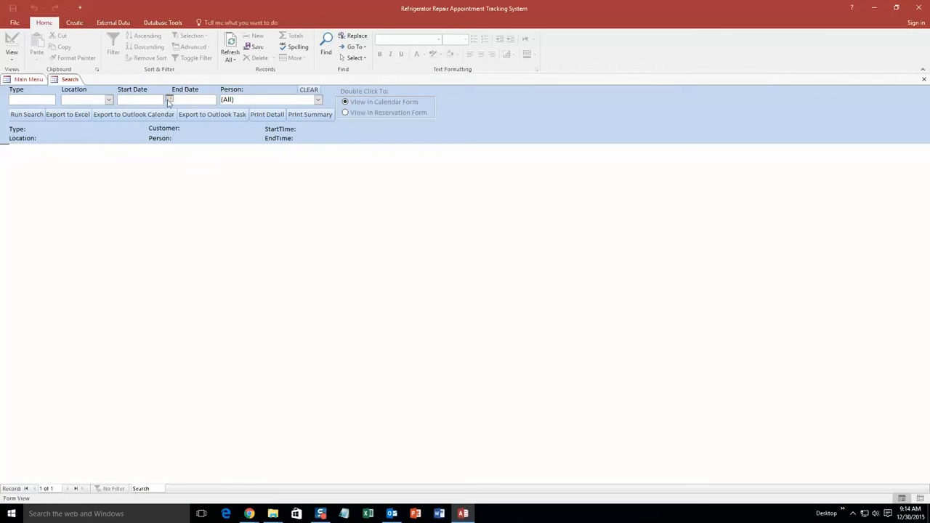
{"action": "type", "text": "12/30/2015"}
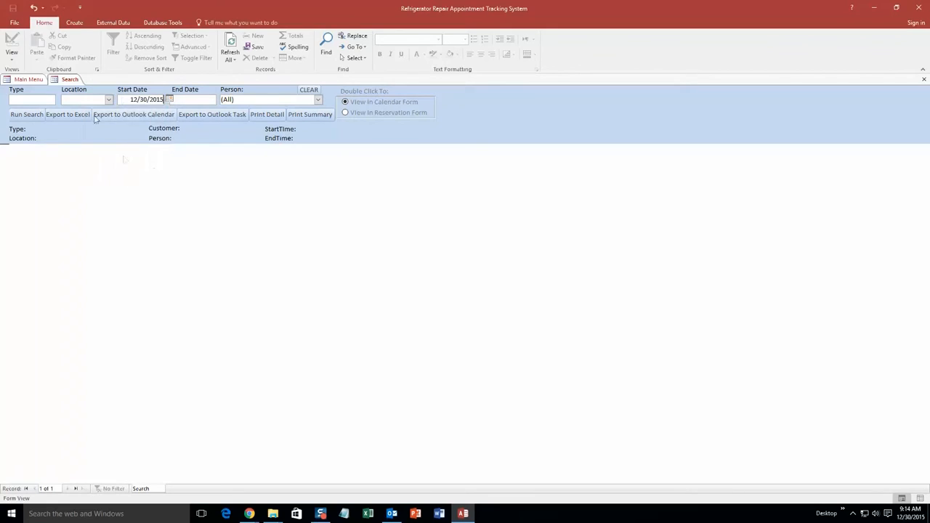
{"action": "mouse_move", "coordinate": [123, 135]}
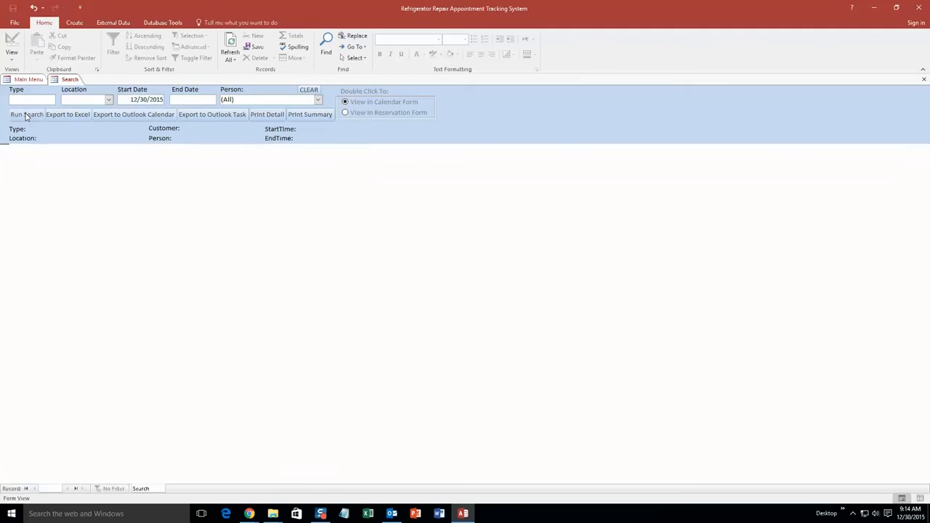
{"action": "left_click", "coordinate": [27, 113]}
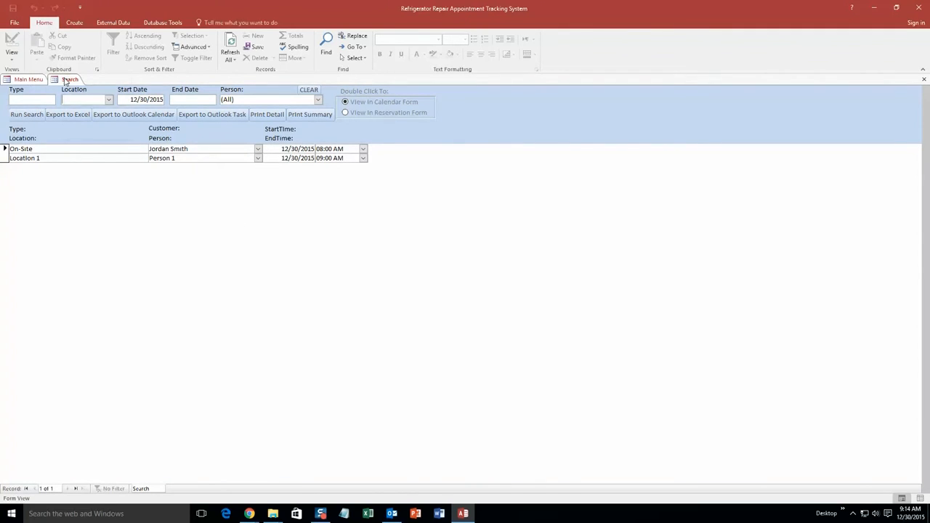
{"action": "left_click", "coordinate": [30, 78]}
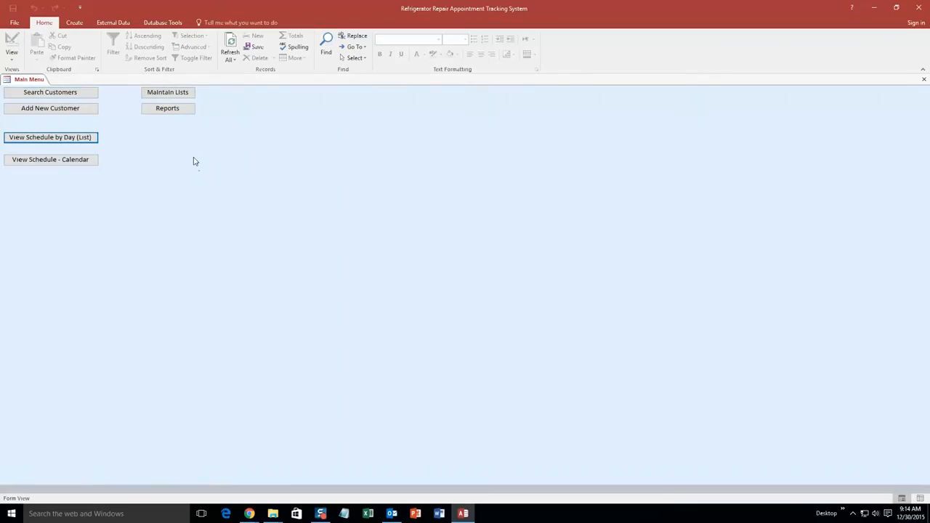